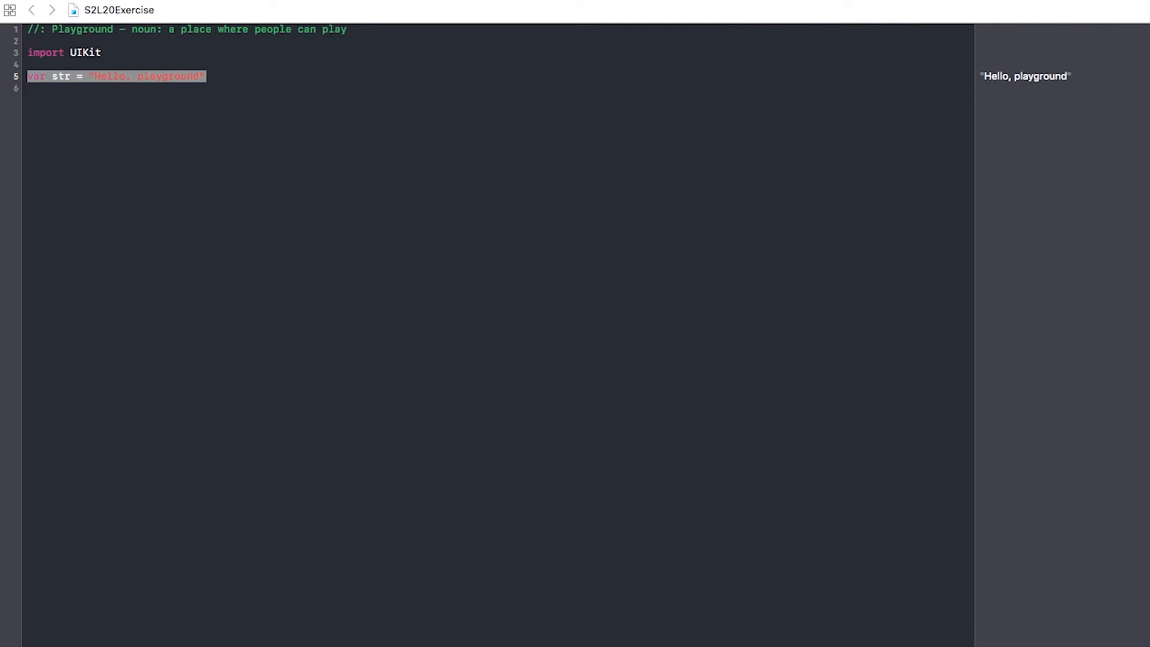
# - Write the signature func add(num1: Double, num2: Double) { replacing the greeting string
pyautogui.write('func add')
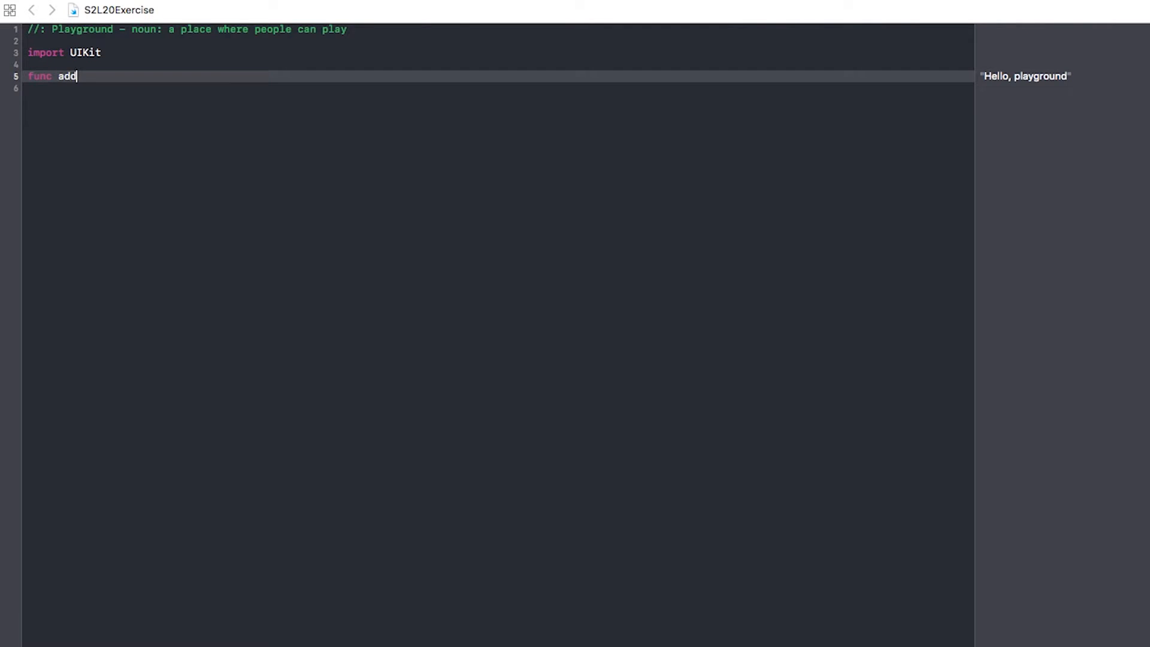
pyautogui.write('(')
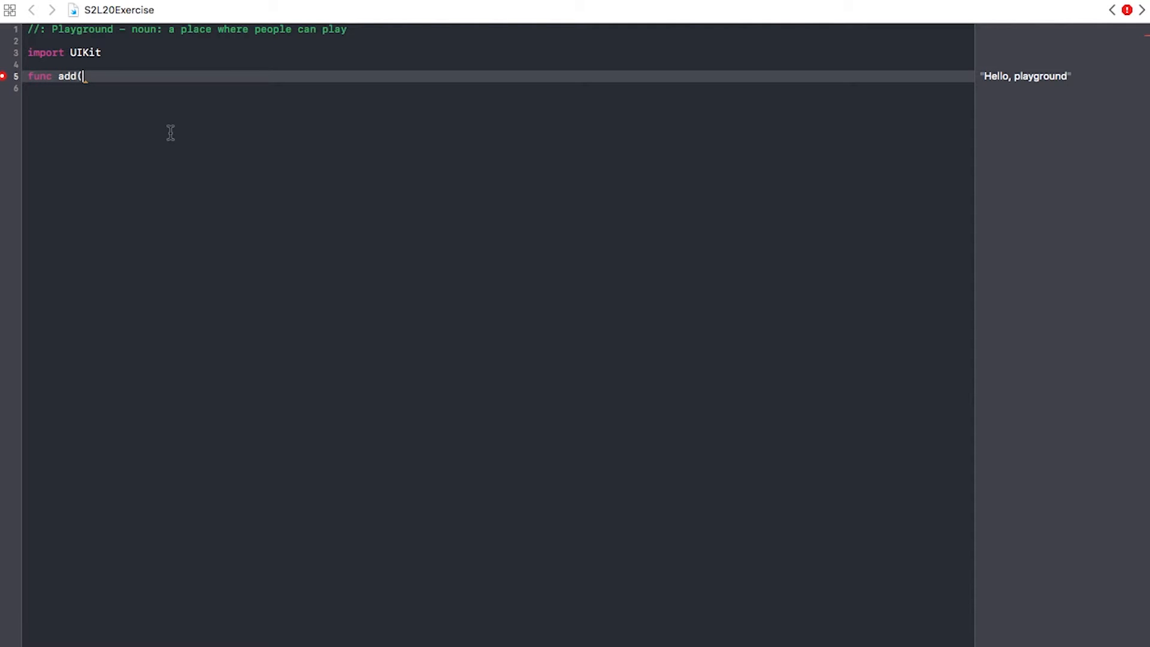
pyautogui.write('num1)')
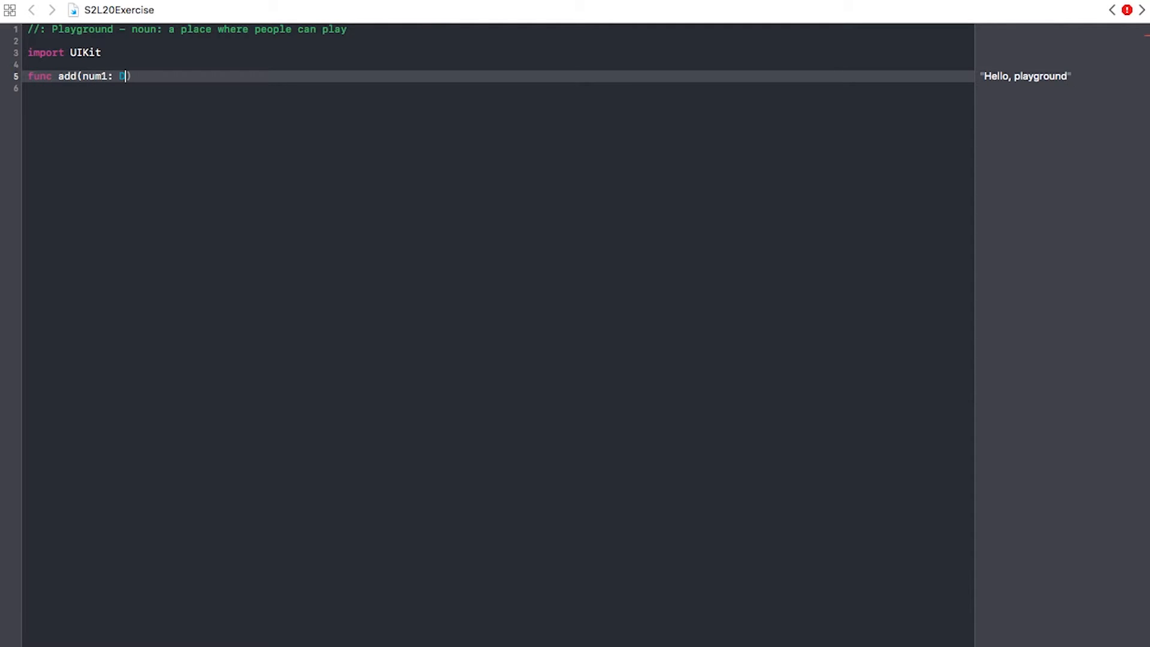
pyautogui.write('Double')
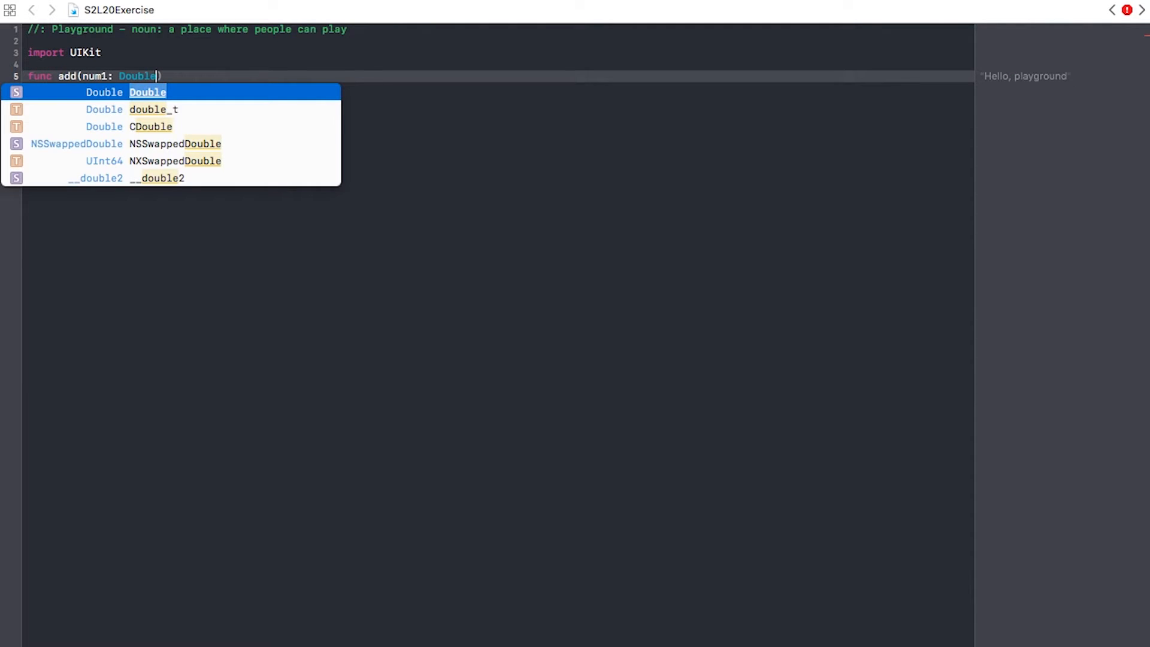
pyautogui.write(', num2:')
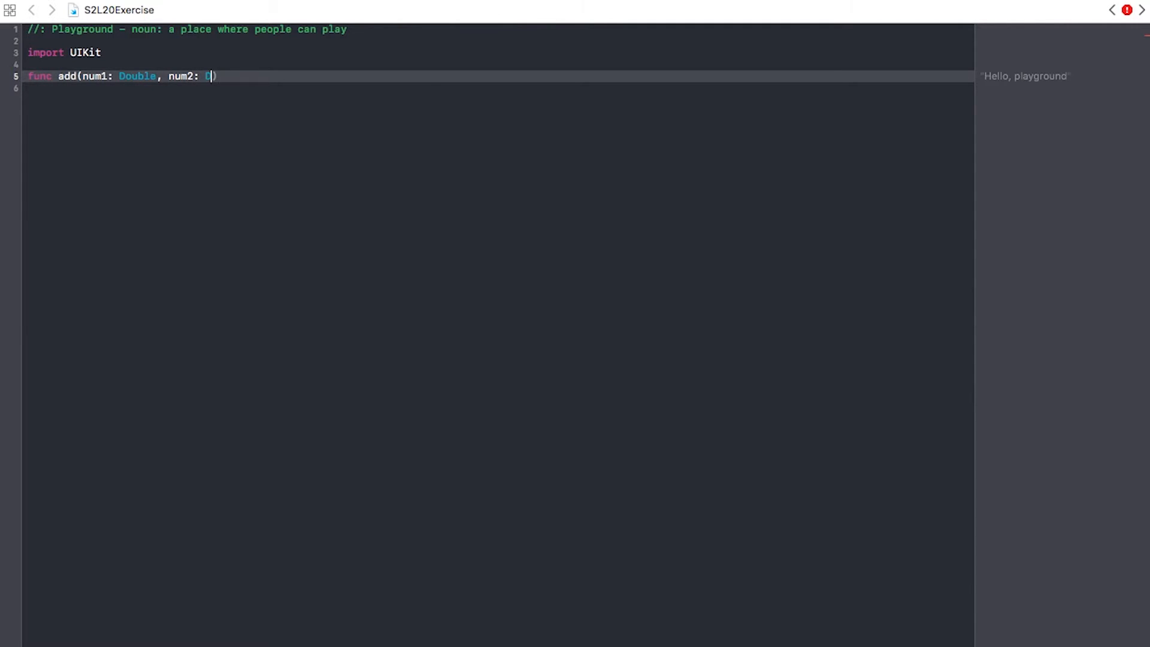
pyautogui.write('Double')
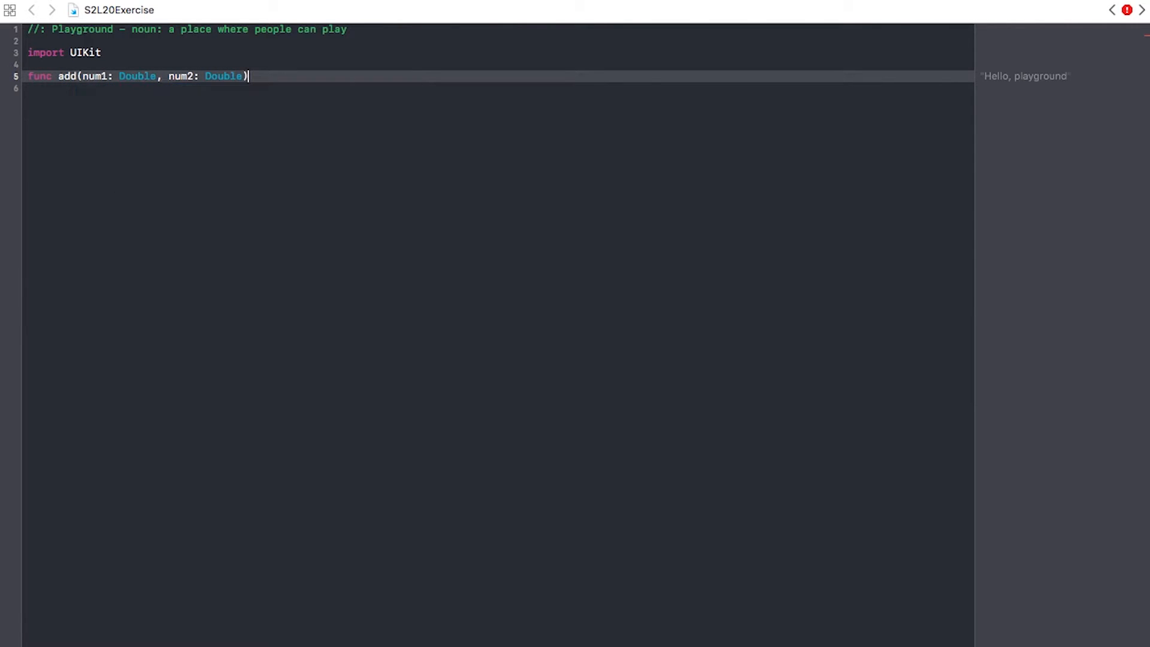
pyautogui.write('{')
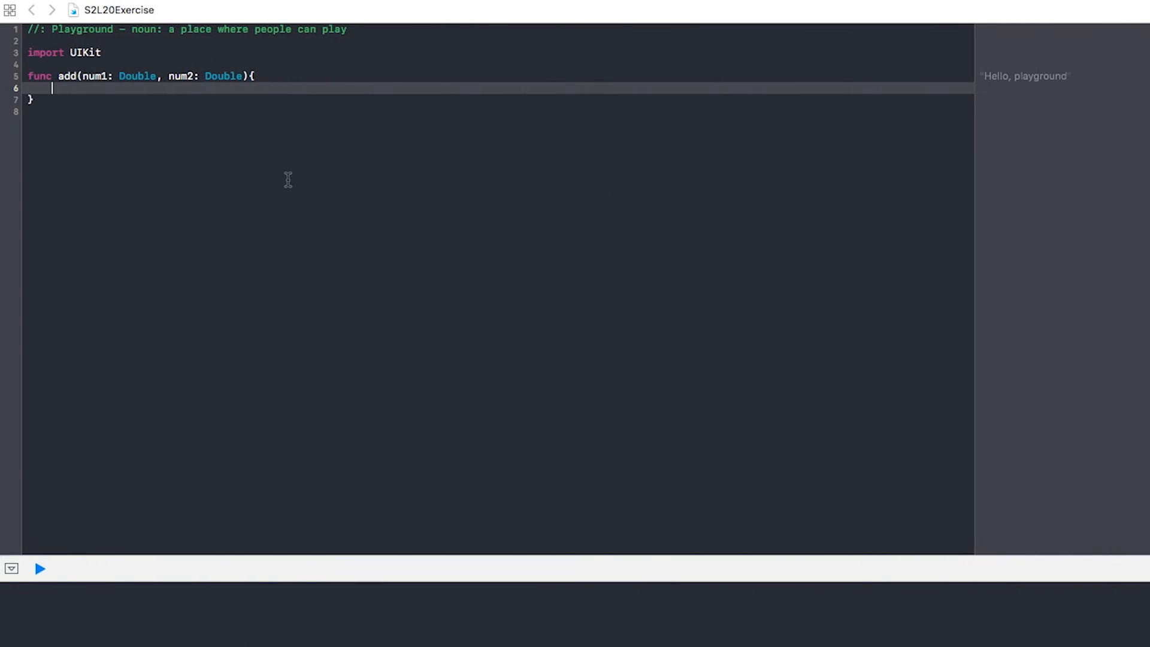
pyautogui.moveTo(90, 96)
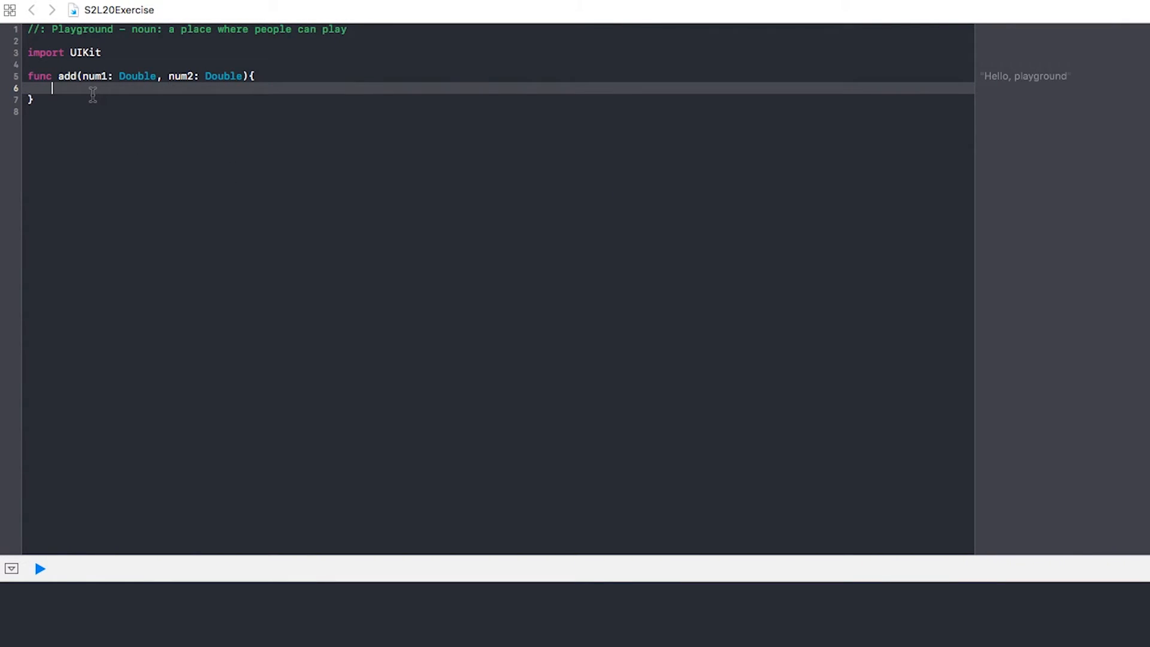
# - Return num1 + num2 from add and give it the -> Double return type
pyautogui.write('return')
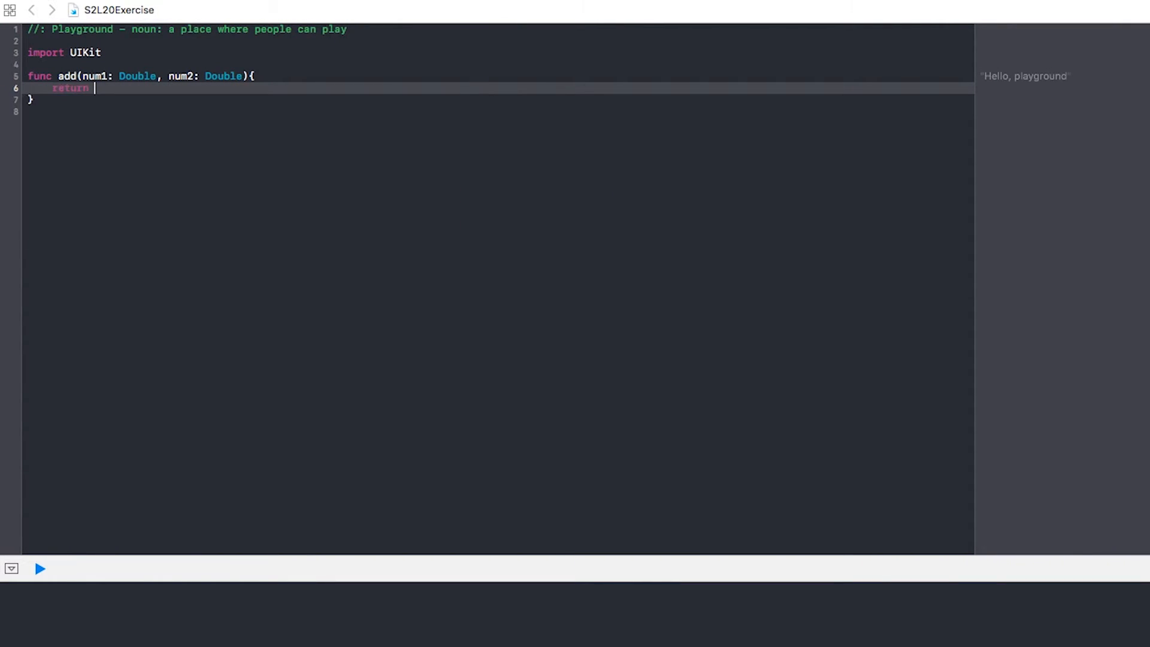
pyautogui.write('num1')
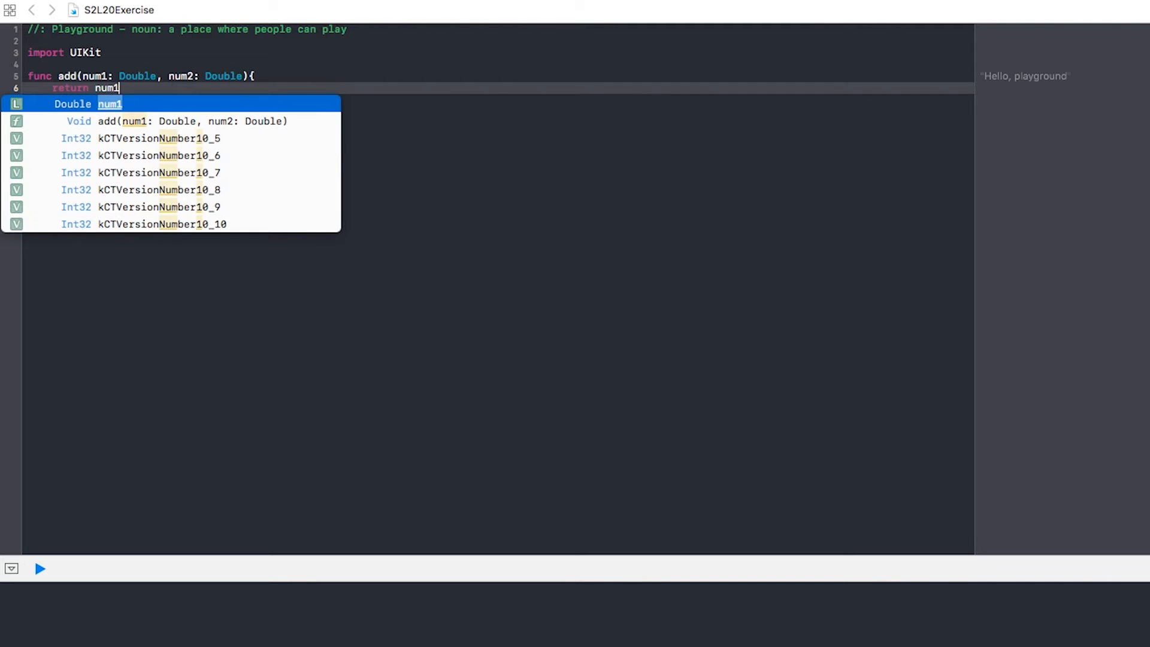
pyautogui.write('+ num2')
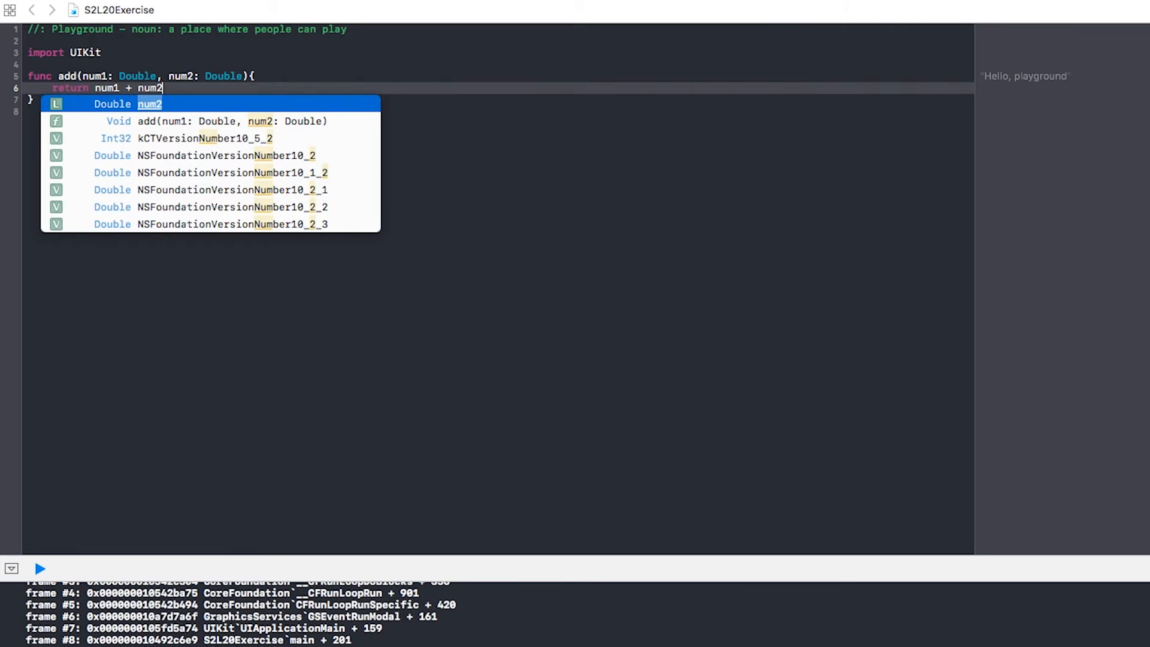
pyautogui.press('Escape')
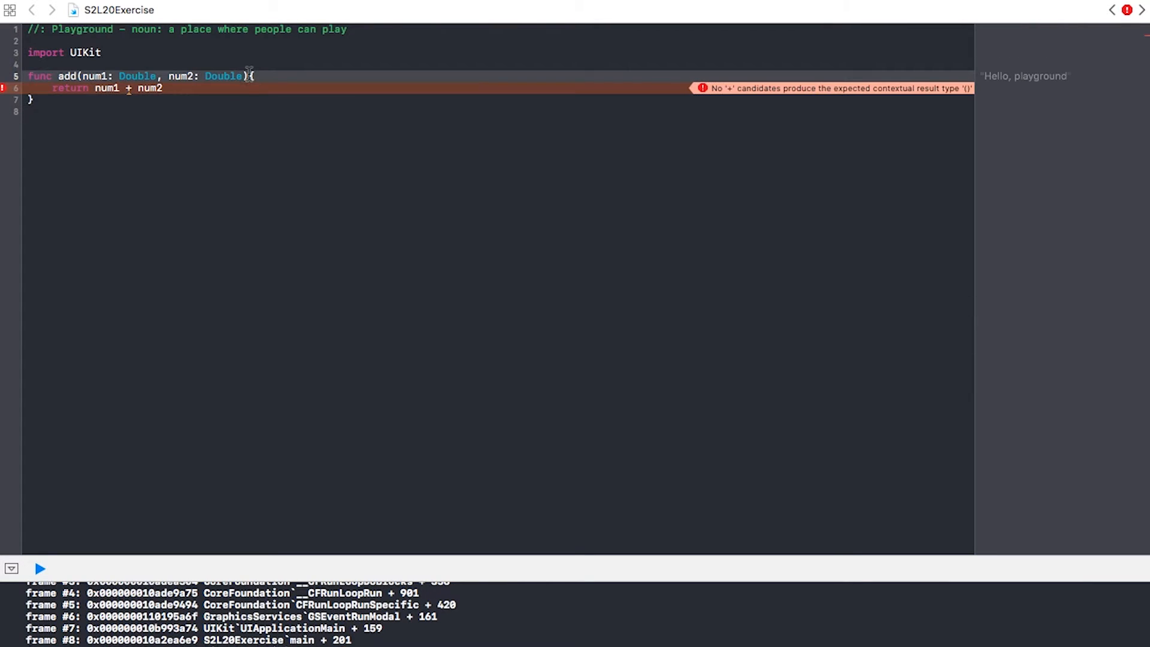
pyautogui.write('-> Double')
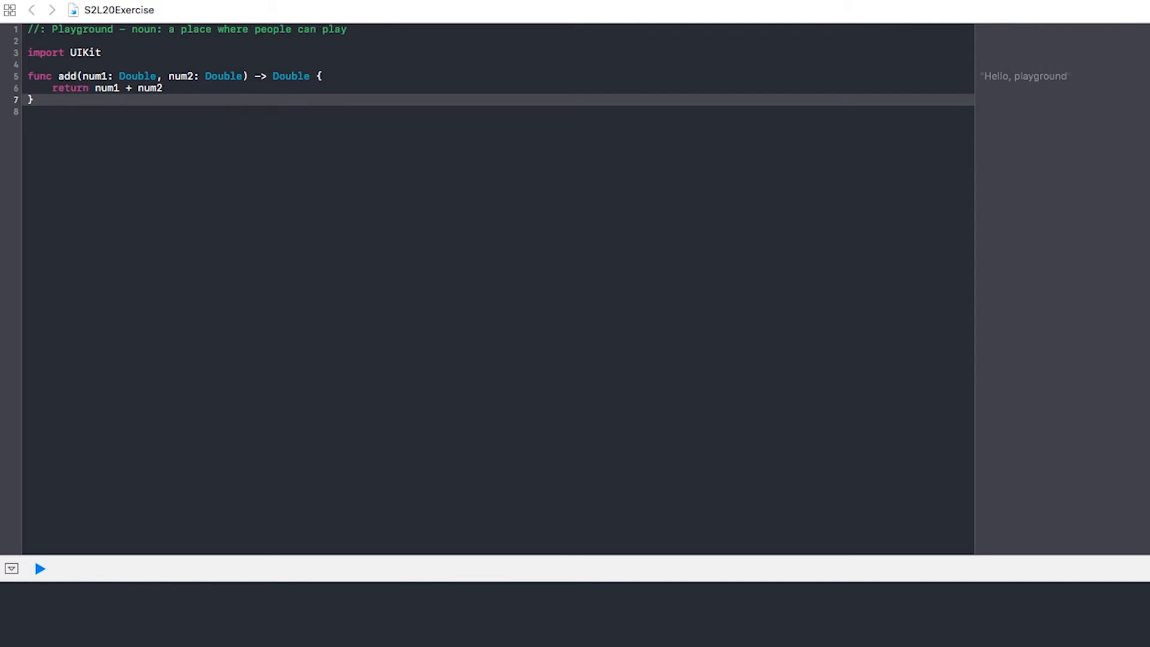
# - Write func subtract(num1: Int, num2: Int) -> Int returning num1 - num2
pyautogui.write('fu')
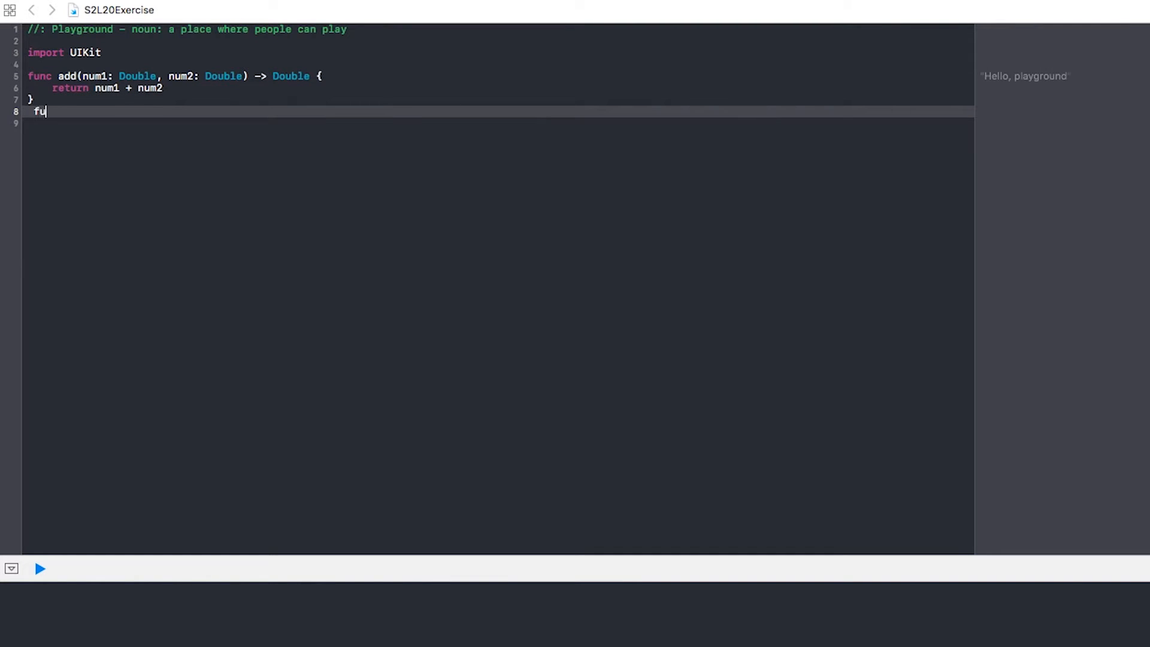
pyautogui.write('nc')
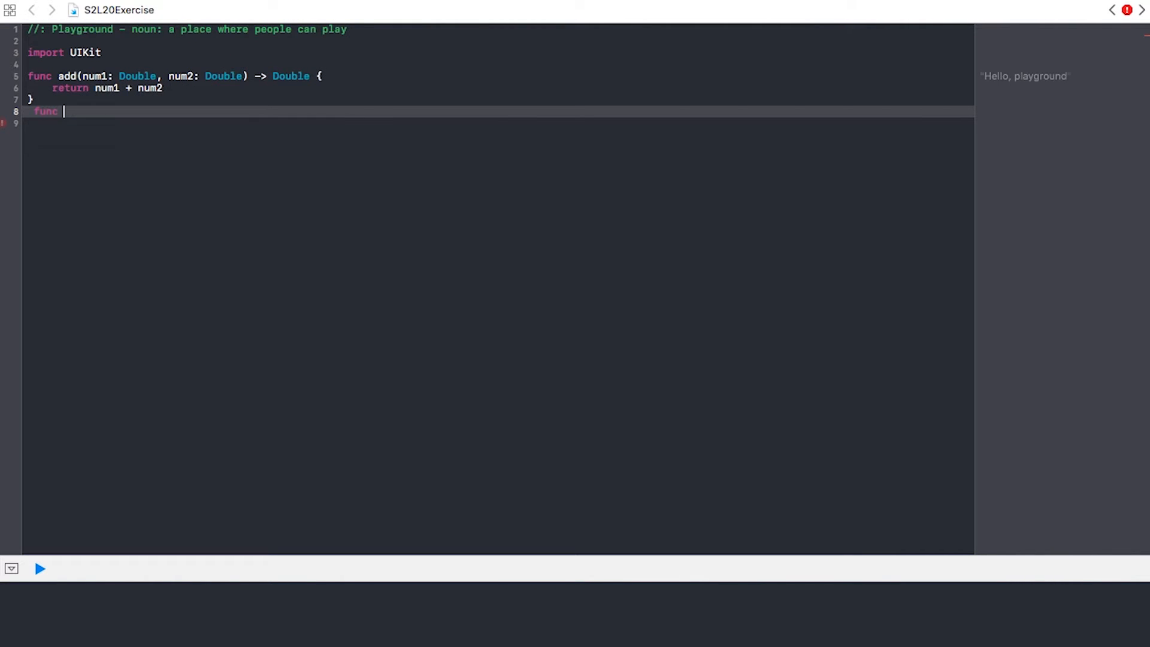
pyautogui.write('subtract(num1:')
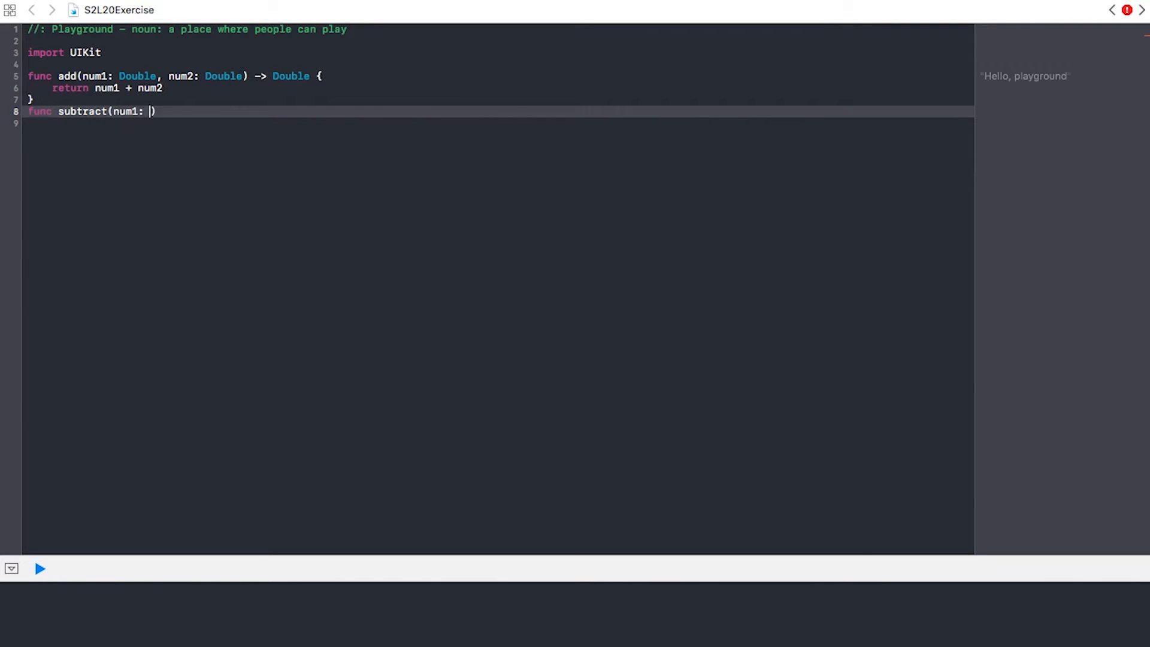
pyautogui.write('Int, num2: In')
pyautogui.click(499, 123)
pyautogui.write('re')
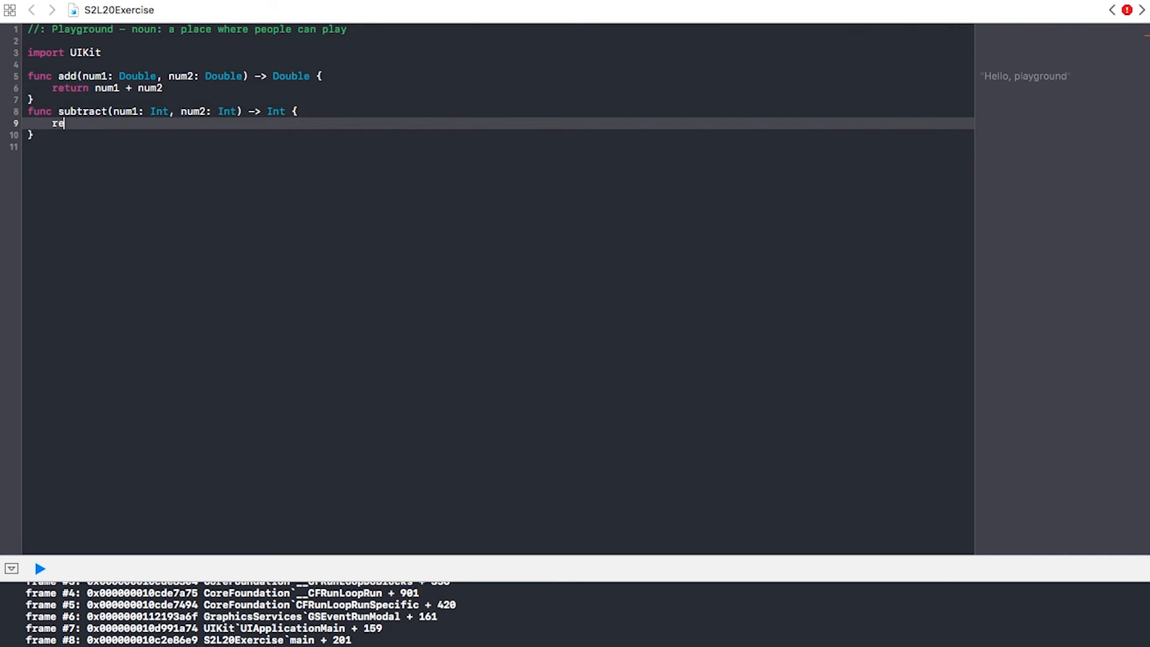
pyautogui.write('turn num1 - num2')
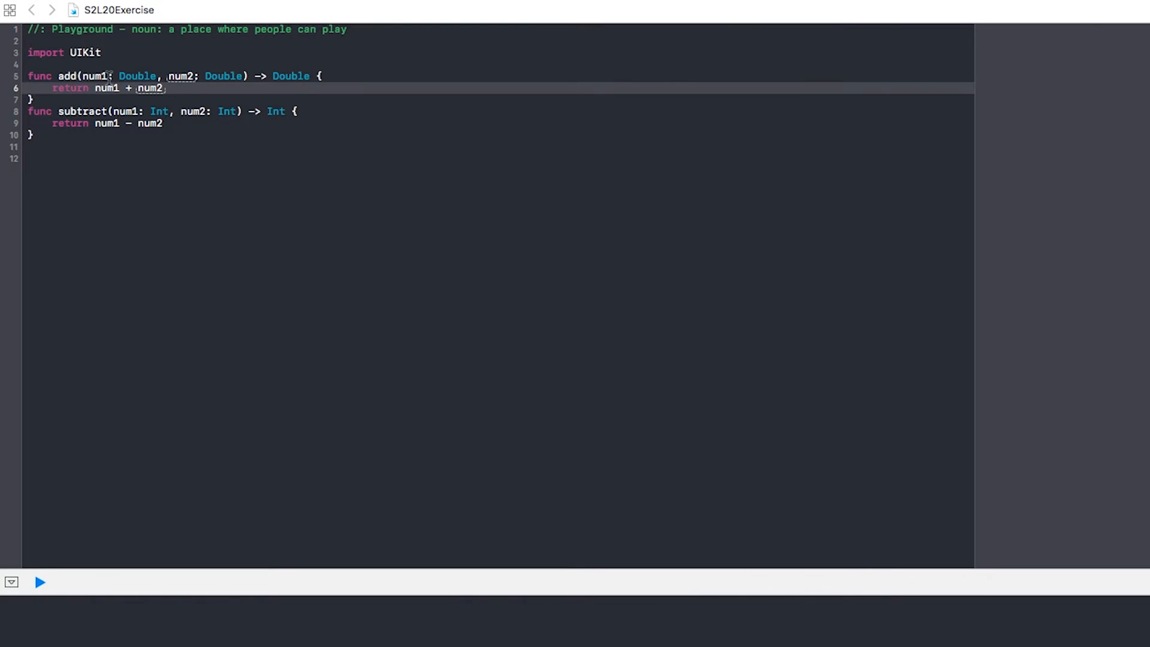
pyautogui.doubleClick(98, 76)
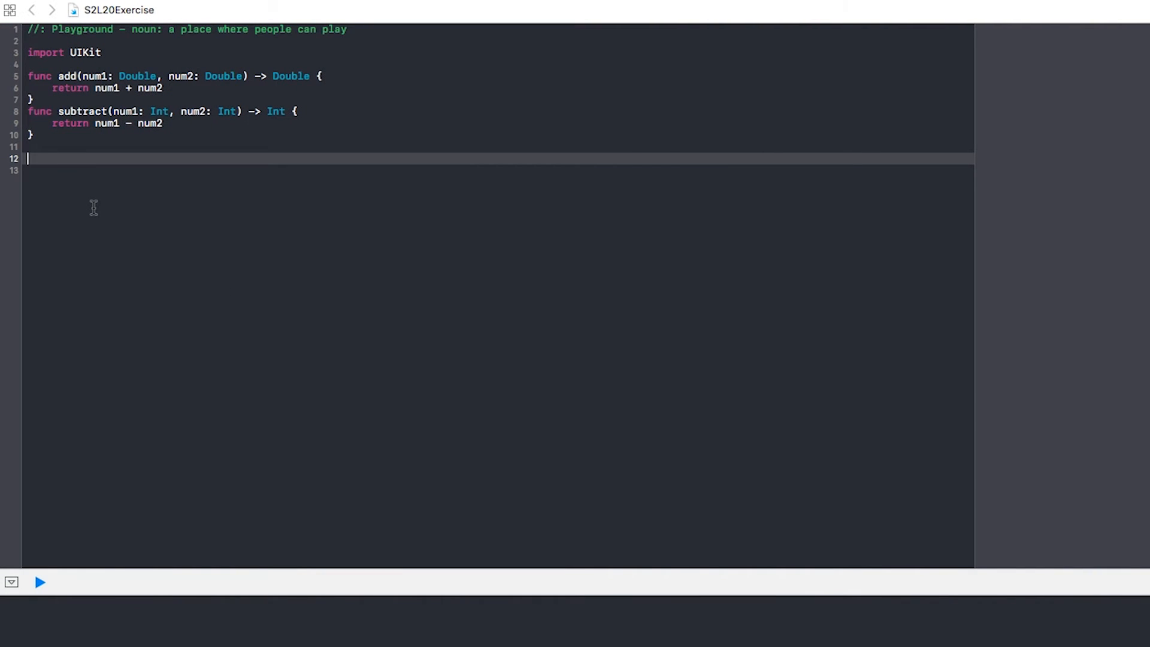
# - Write func multiply(num1: Float, num2: Float) -> Float returning num1 * num2
pyautogui.write('func multiply')
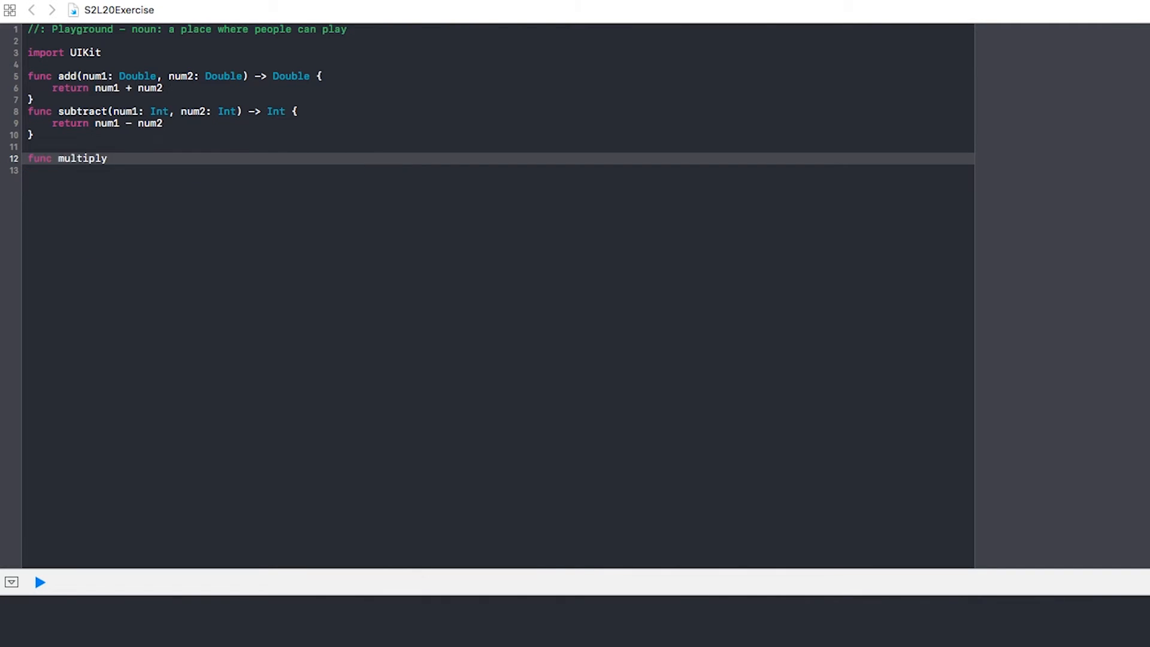
pyautogui.write('(num1: Float, num')
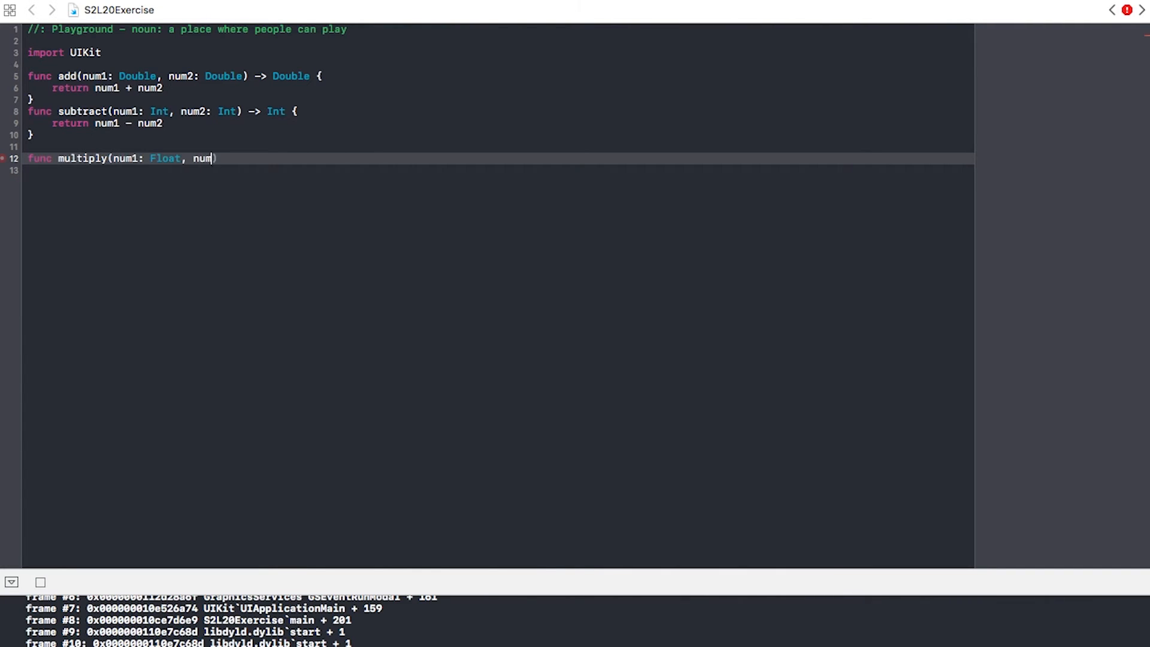
pyautogui.write('2: Float) -> Float {')
pyautogui.write('return ')
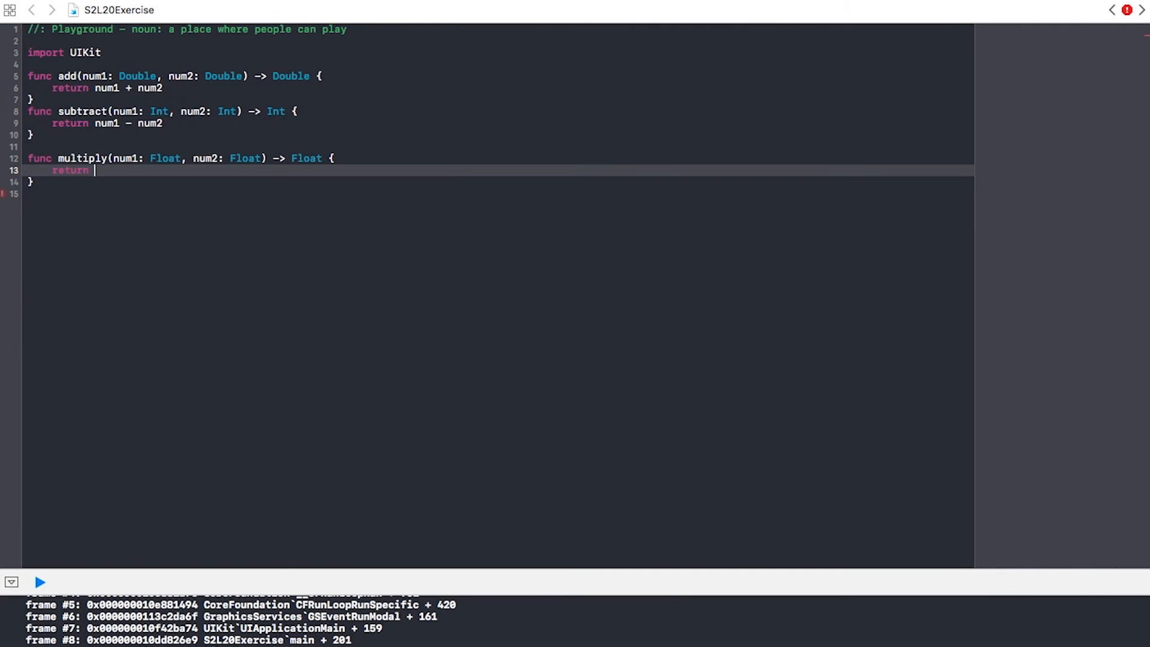
pyautogui.write('num1 * num2')
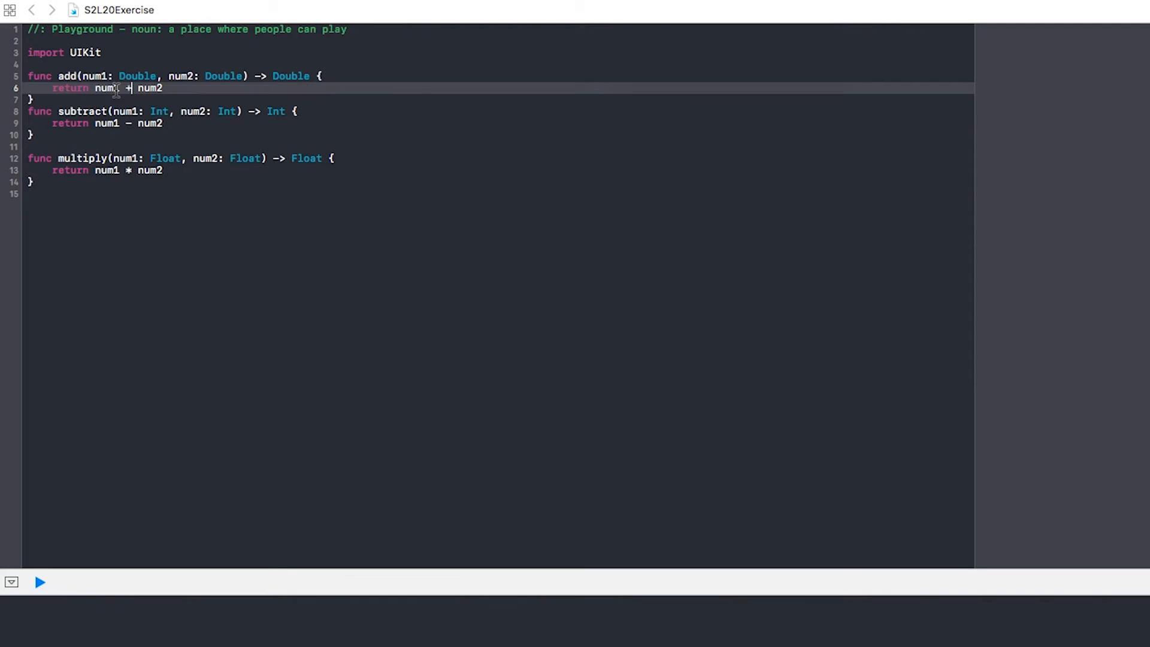
# - Begin func divide(num1: Double, num2: Double) -> Double {
pyautogui.write('func divide')
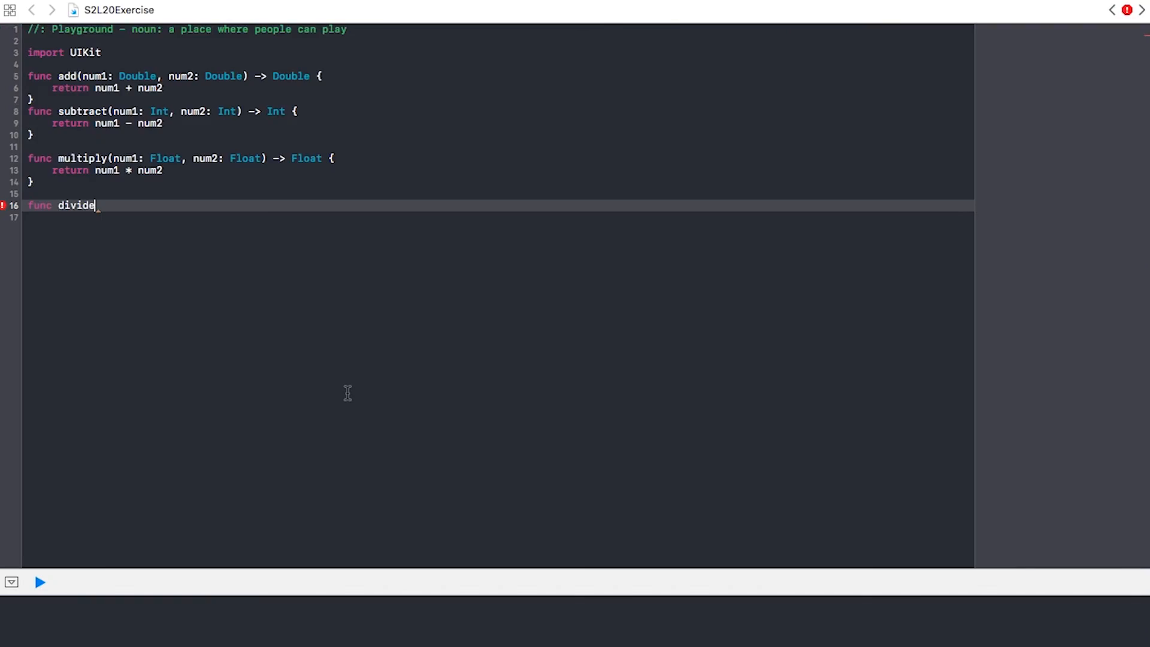
pyautogui.write('(num1: Double, num2: Double) -')
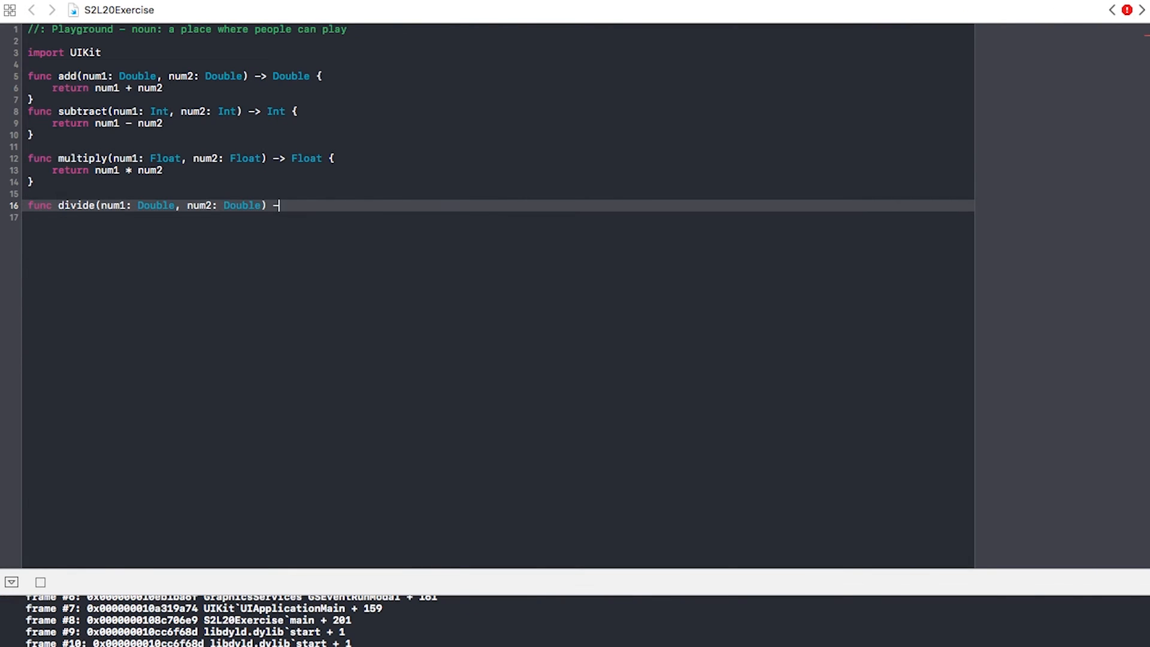
pyautogui.write('Double {')
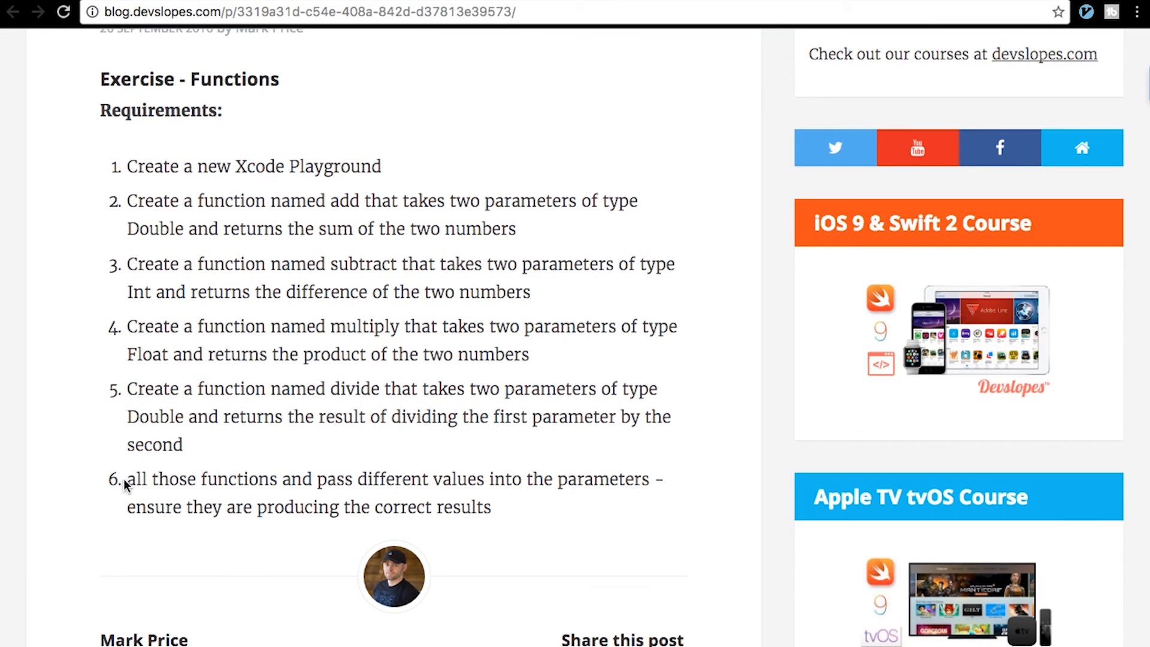
# - Select and reread requirement 6 on the devslopes exercise page, then return to the playground
pyautogui.doubleClick(137, 479)
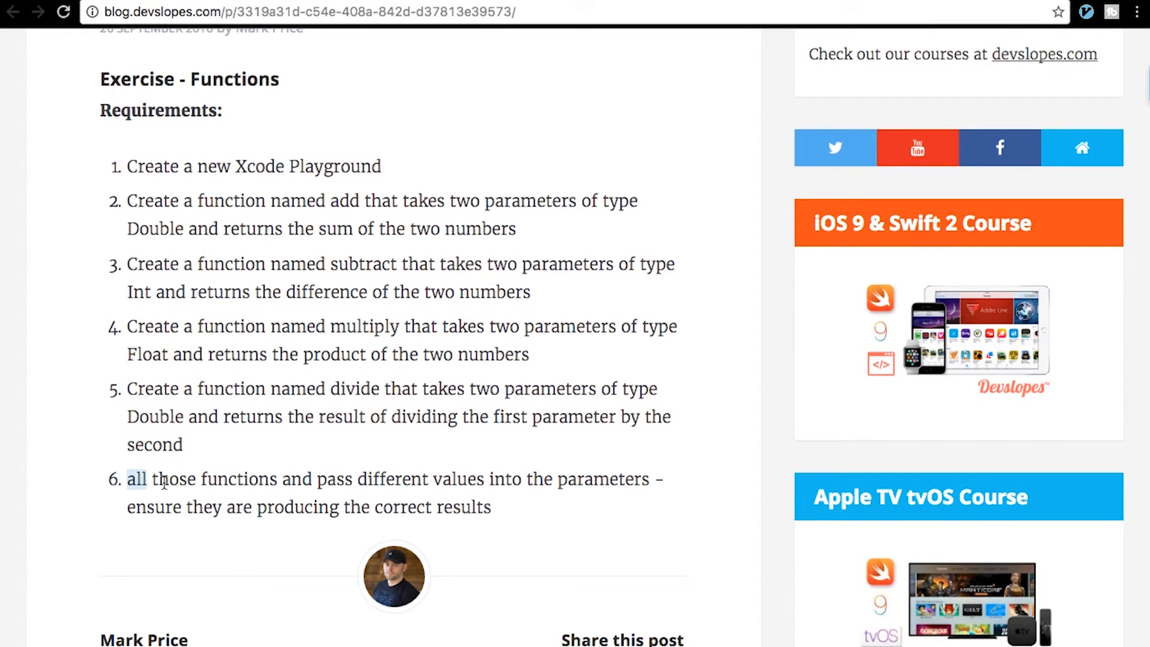
pyautogui.moveTo(125, 479); pyautogui.dragTo(490, 507)
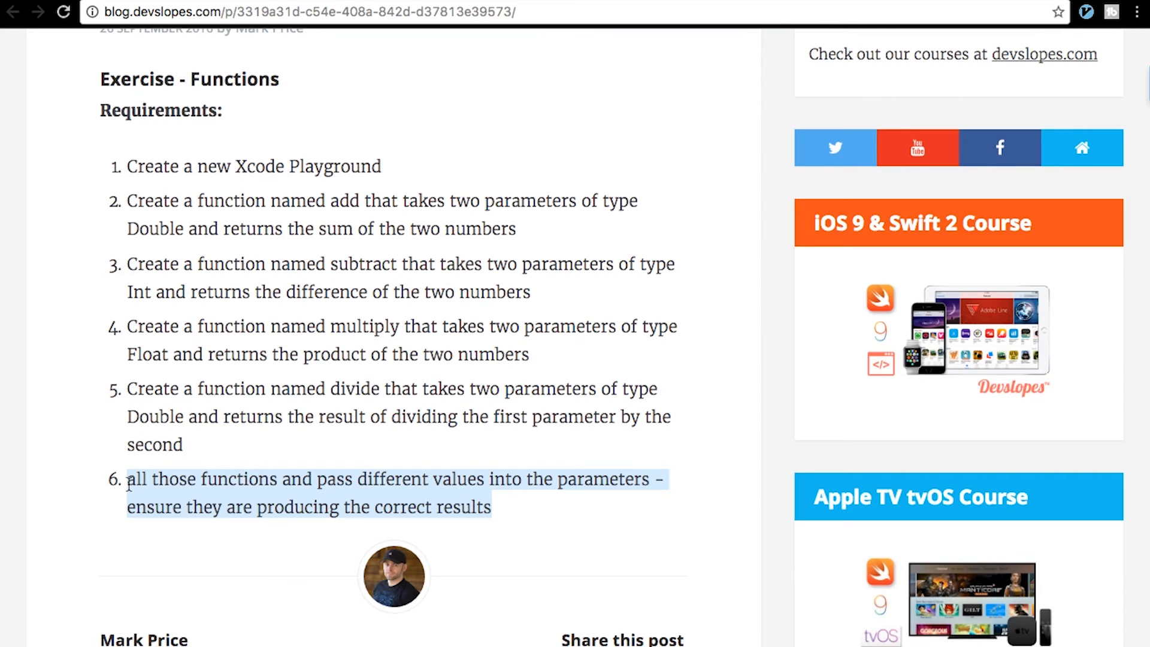
pyautogui.scroll(-3)
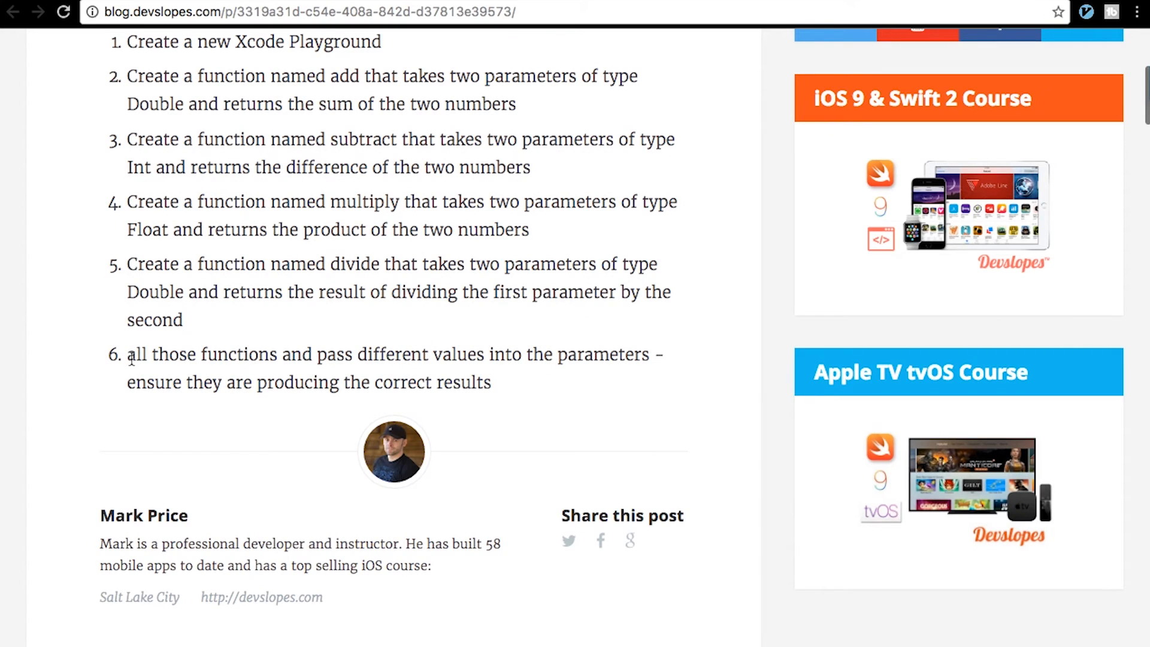
pyautogui.doubleClick(139, 354)
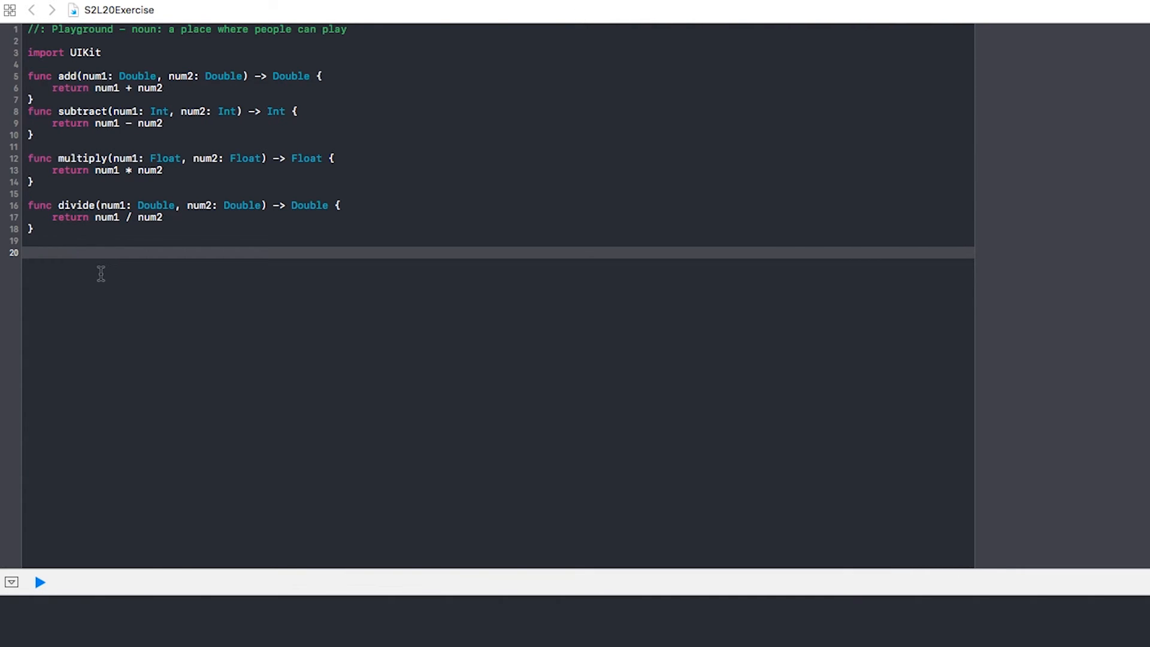
# - Write let plus = add(num1: 3.3, num2: 23.56), evaluating to 26.86
pyautogui.write('var')
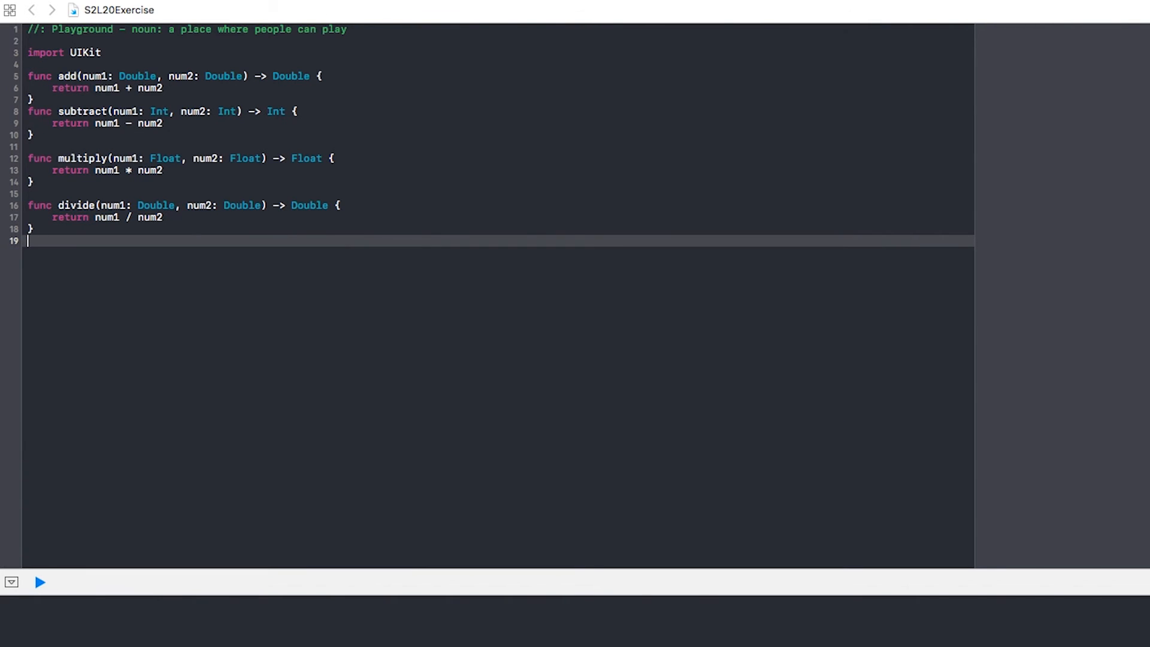
pyautogui.write('let')
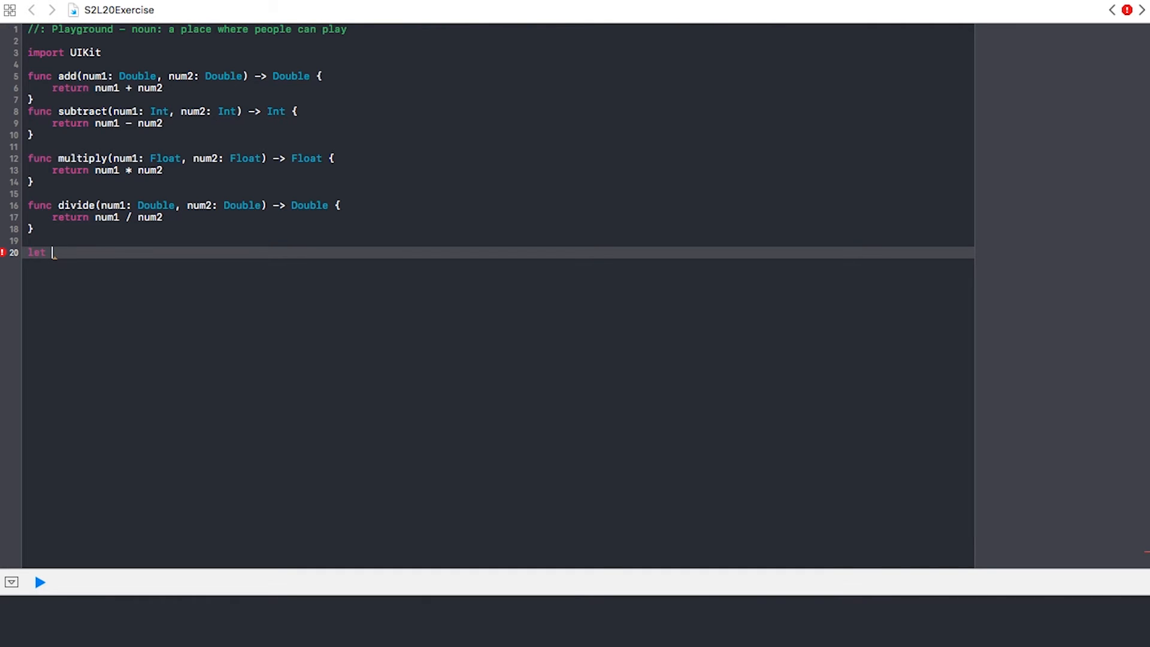
pyautogui.write('plus')
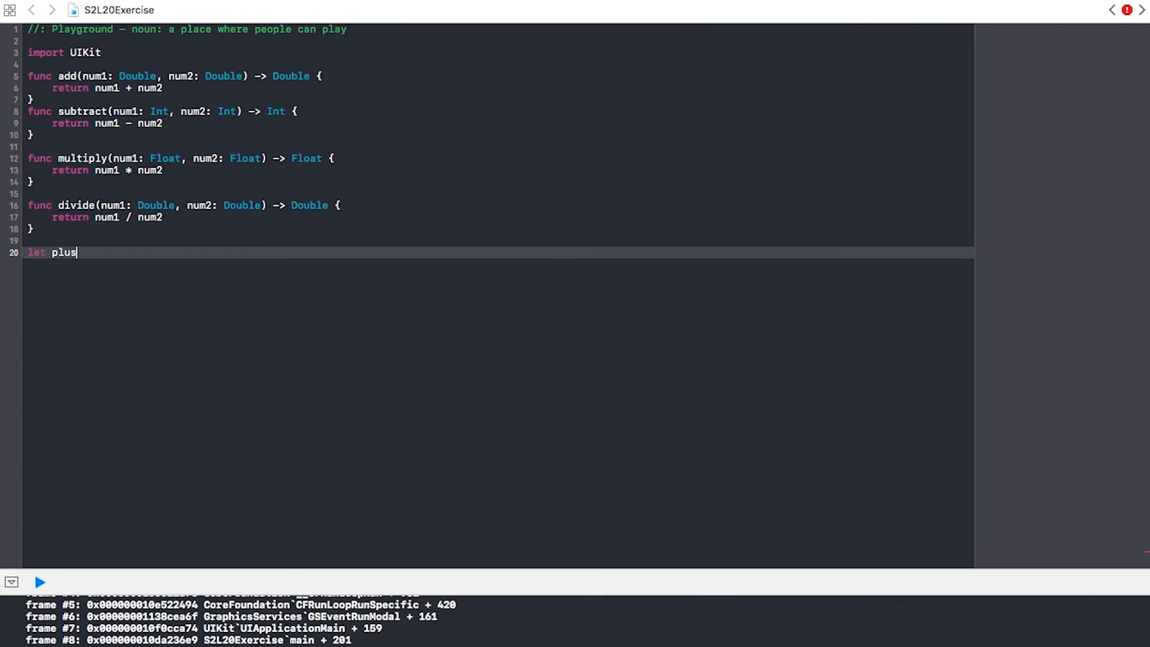
pyautogui.write('add(num1: 3, num2: 23')
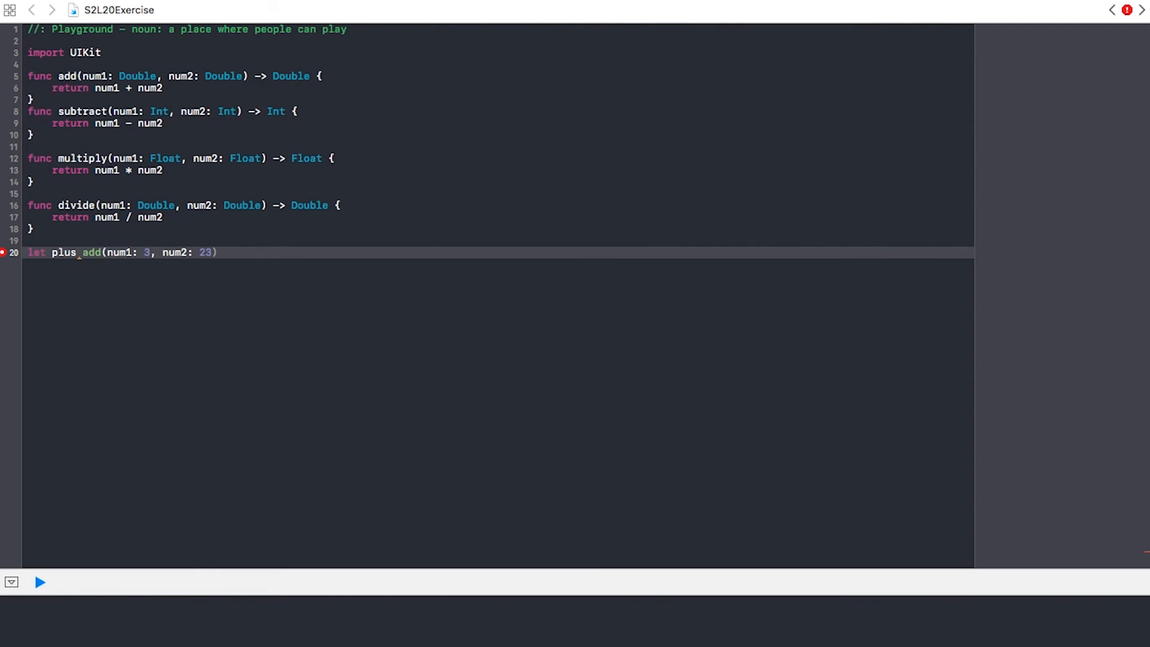
pyautogui.write('.3')
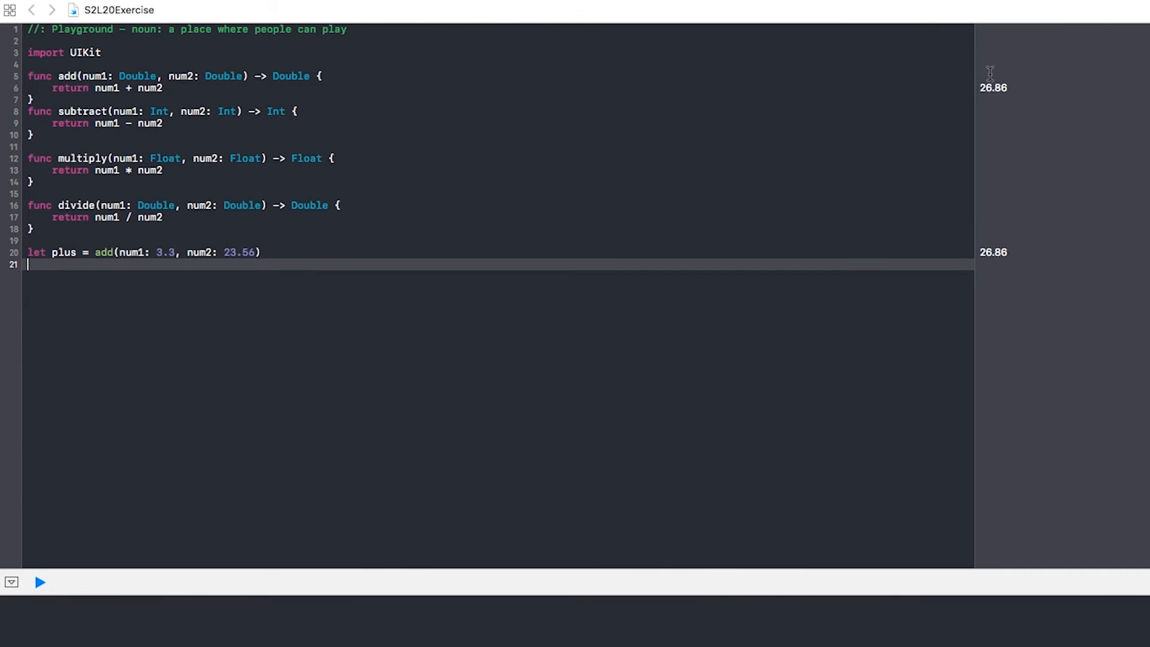
pyautogui.moveTo(710, 31)
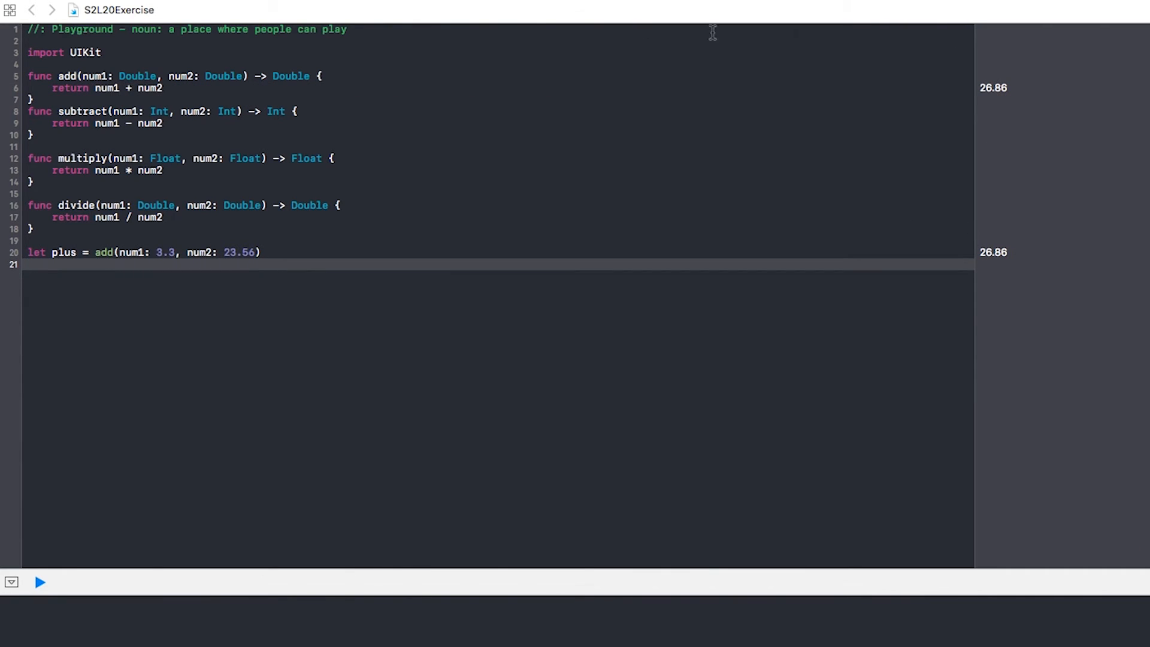
pyautogui.moveTo(232, 86)
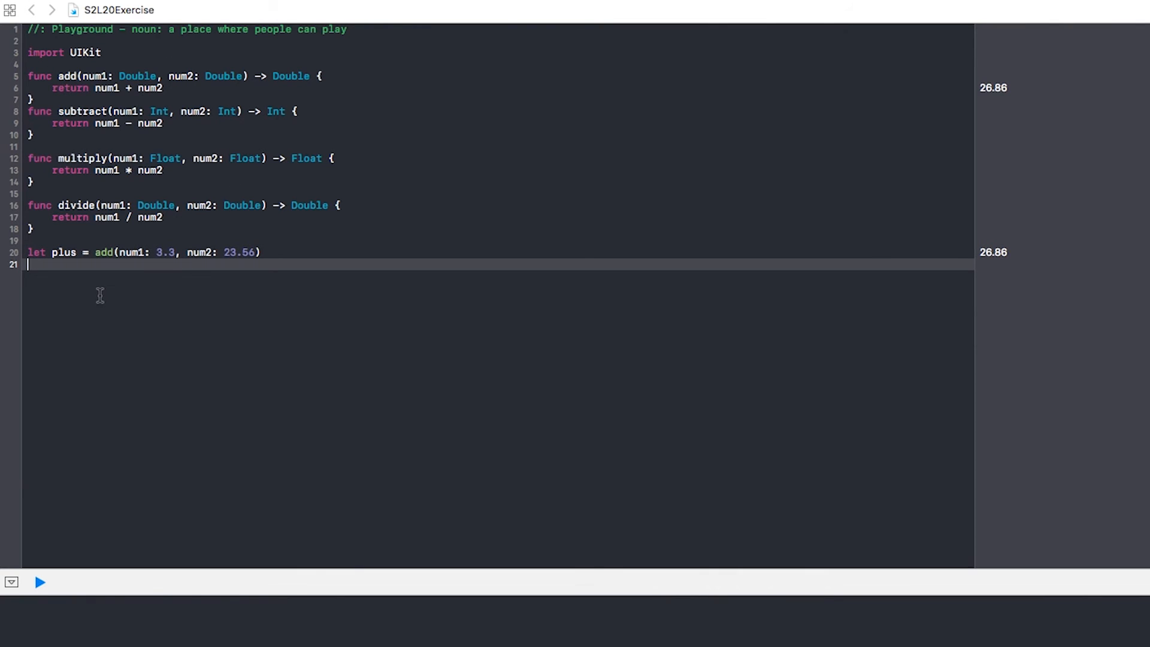
# - Write let minus = subtract(num1:, num2:) with integer arguments
pyautogui.write('let')
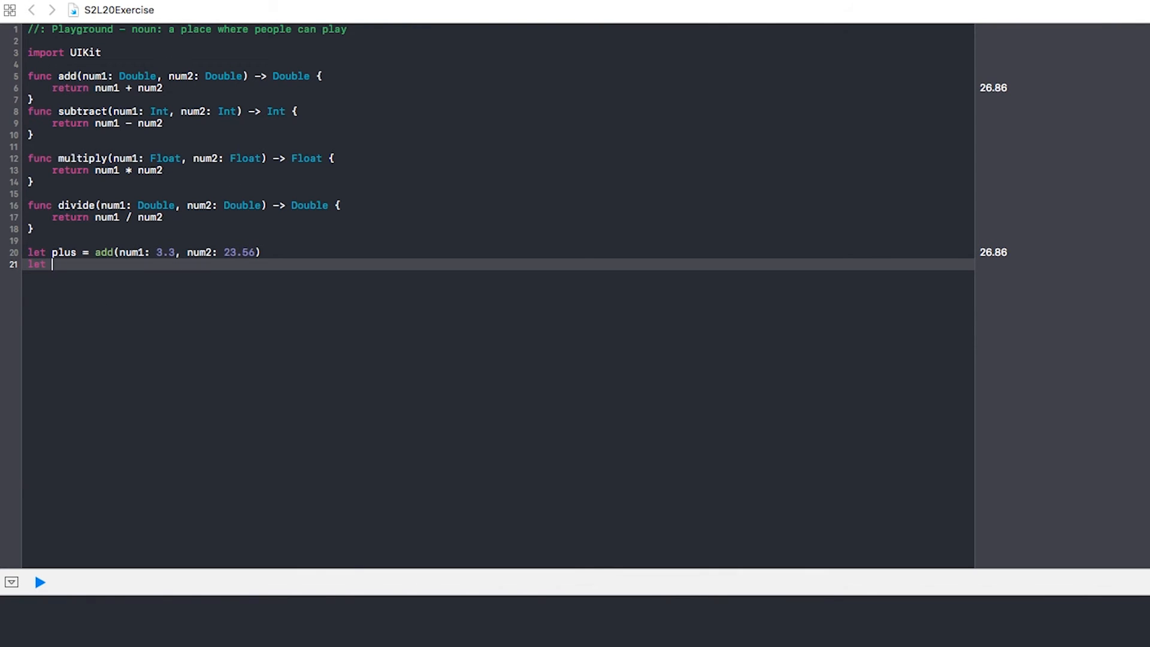
pyautogui.write('minus =')
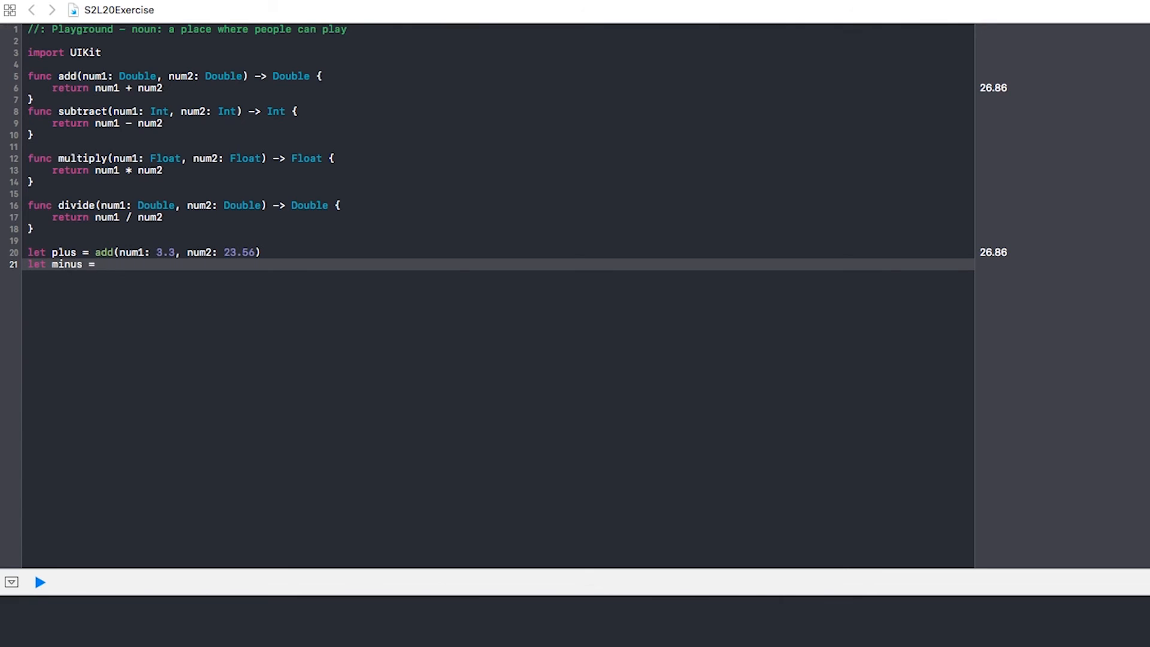
pyautogui.write('subtract(num1: 8.3, num2')
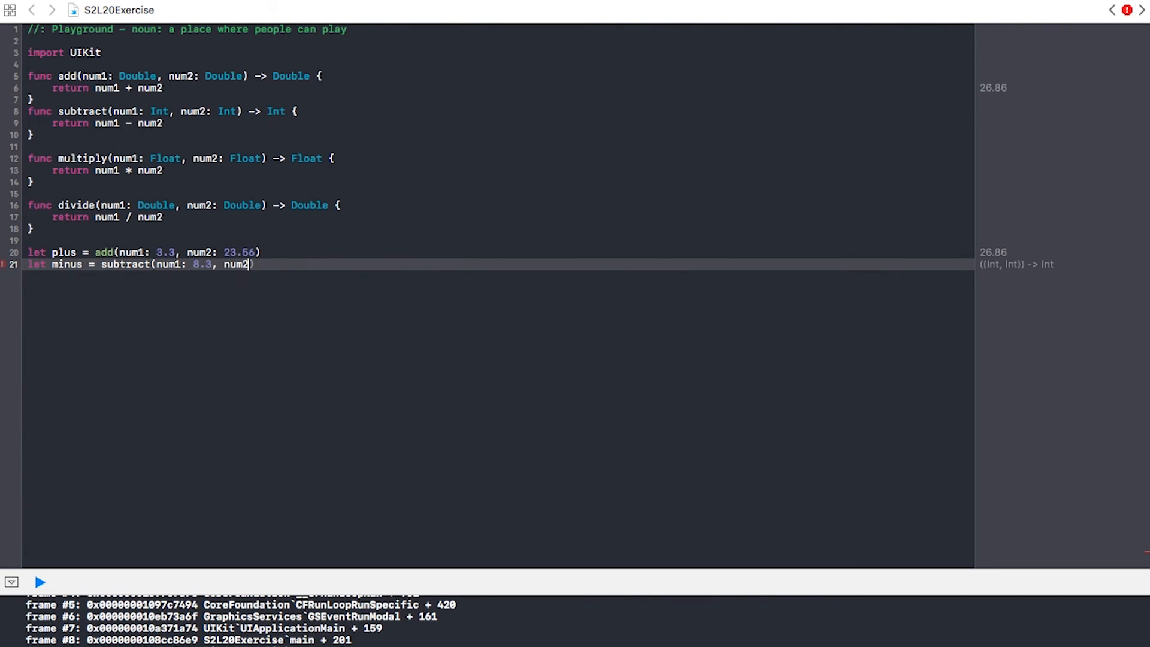
pyautogui.press('Backspace')
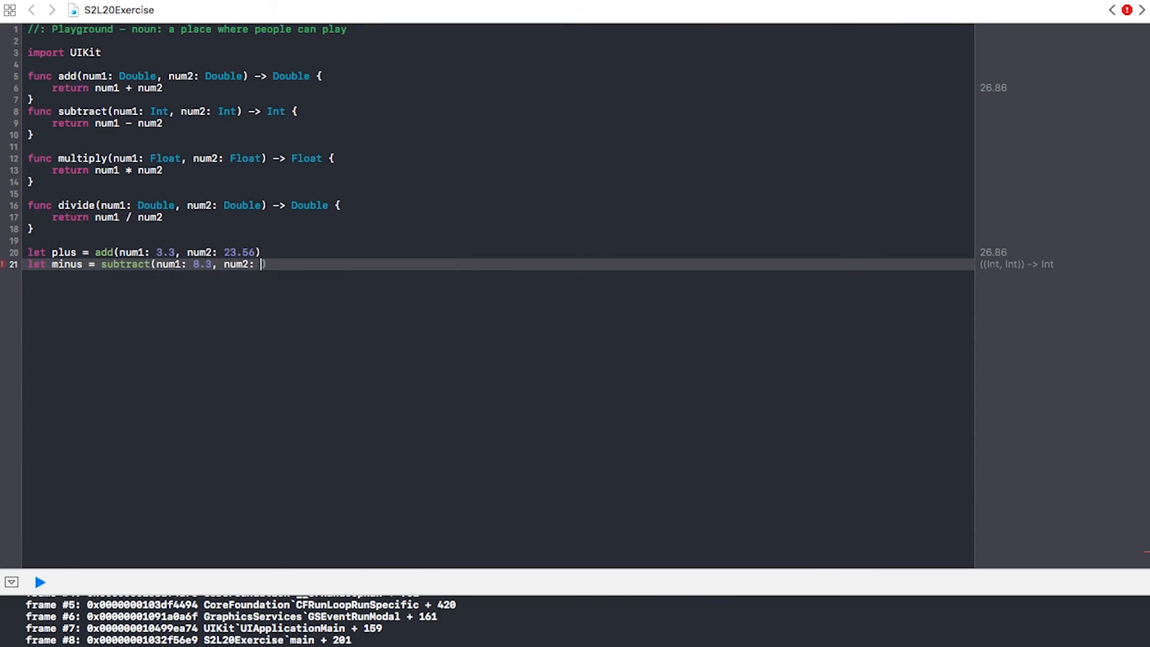
pyautogui.write('7)')
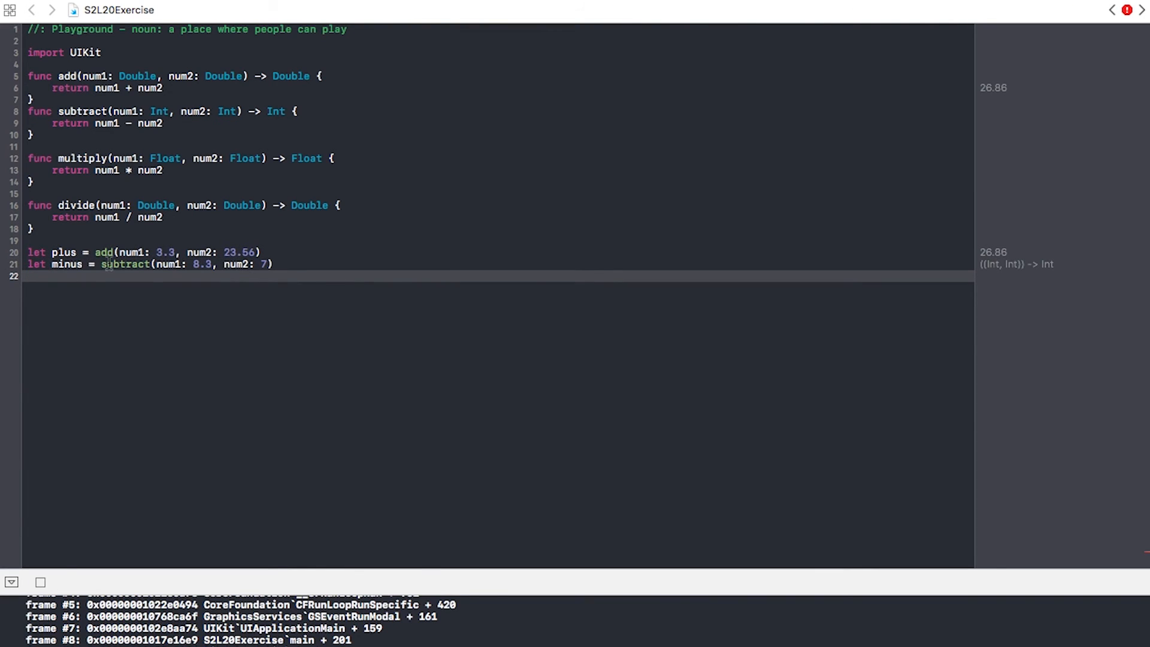
# - Edit the minus call's numbers, trying a 3.2 argument that raises an Int type error
pyautogui.click(8, 263)
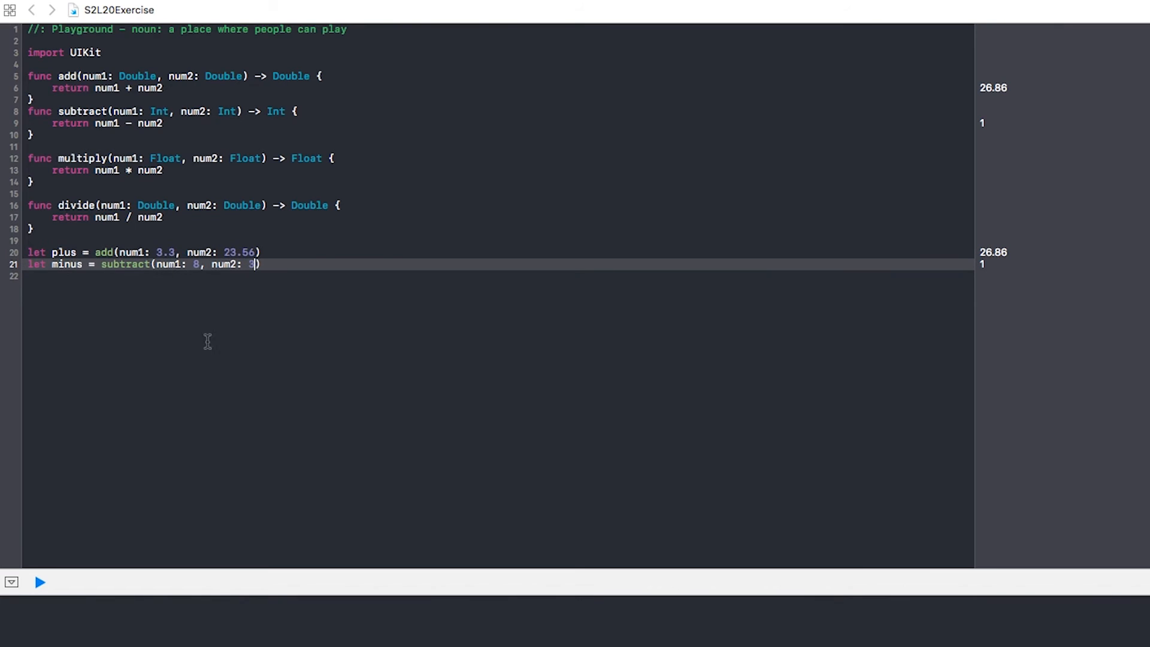
pyautogui.write('.')
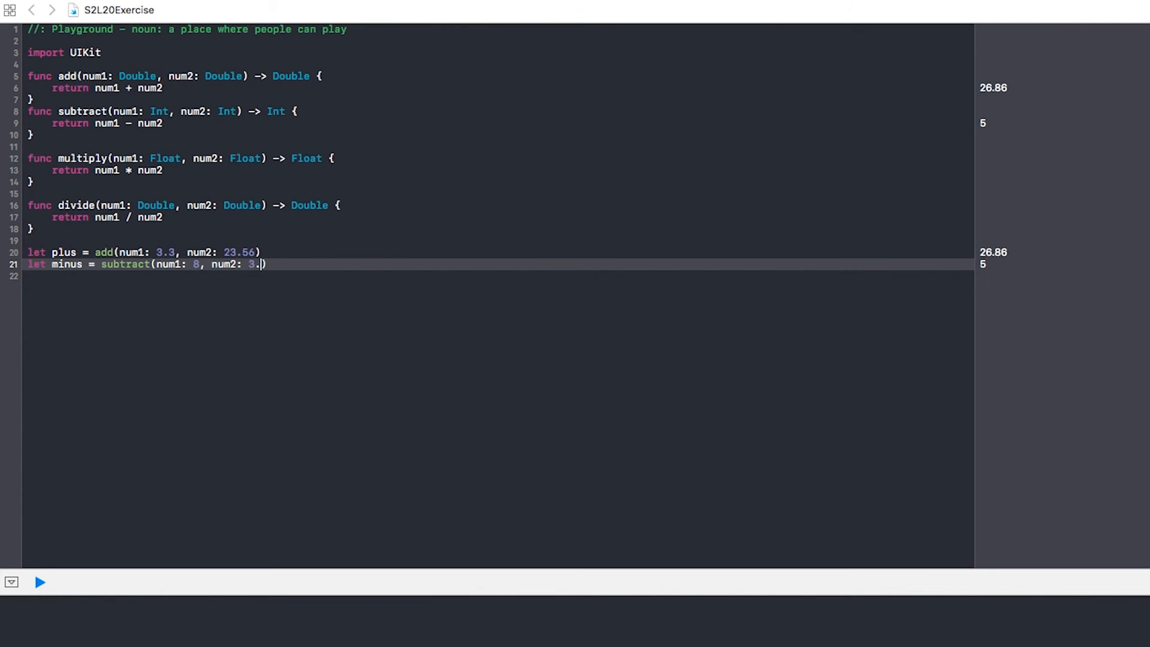
pyautogui.write('2')
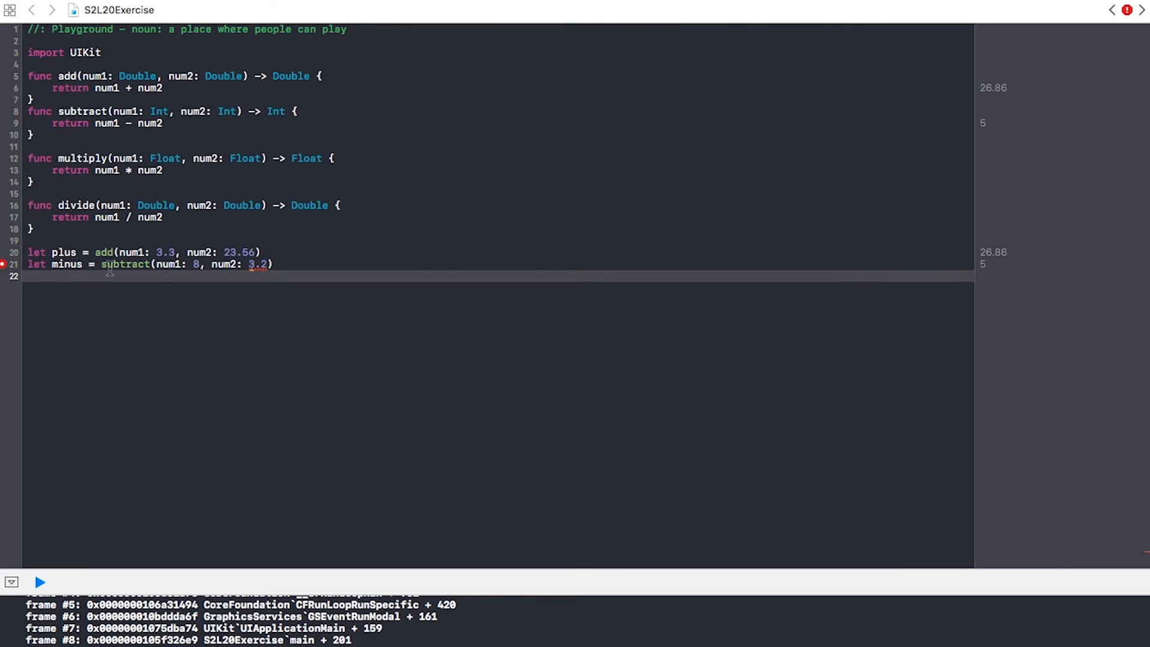
pyautogui.moveTo(238, 235)
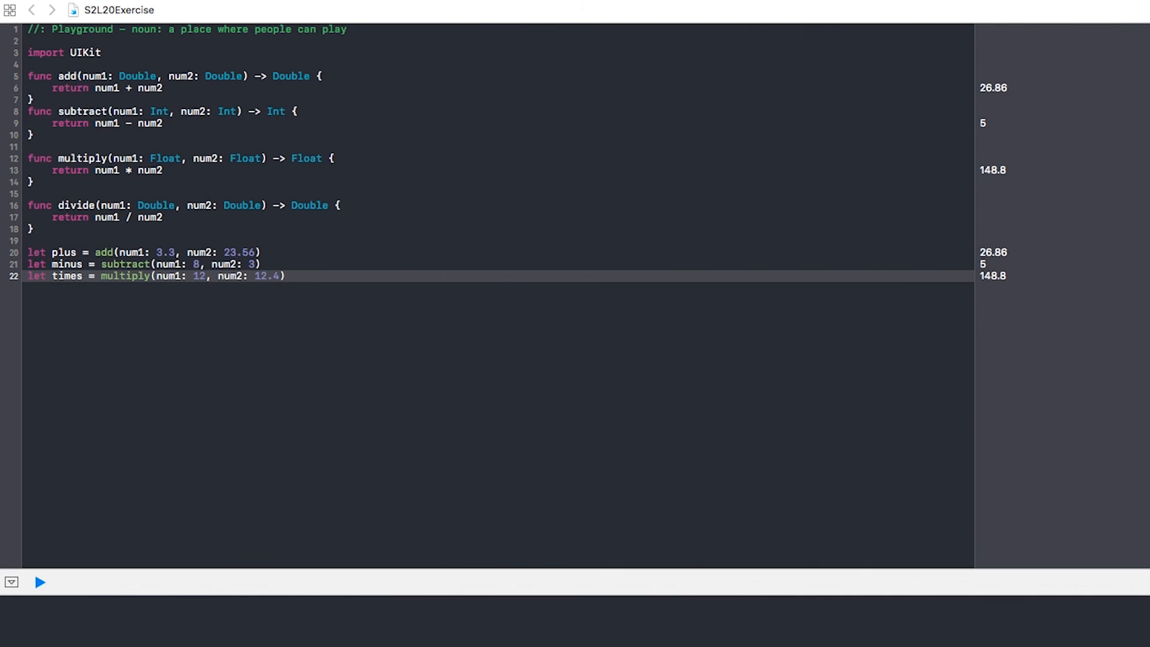
# - Write let dive = divide(num1: 105.3, num2: 20.1), evaluating to 5.2388
pyautogui.write('le')
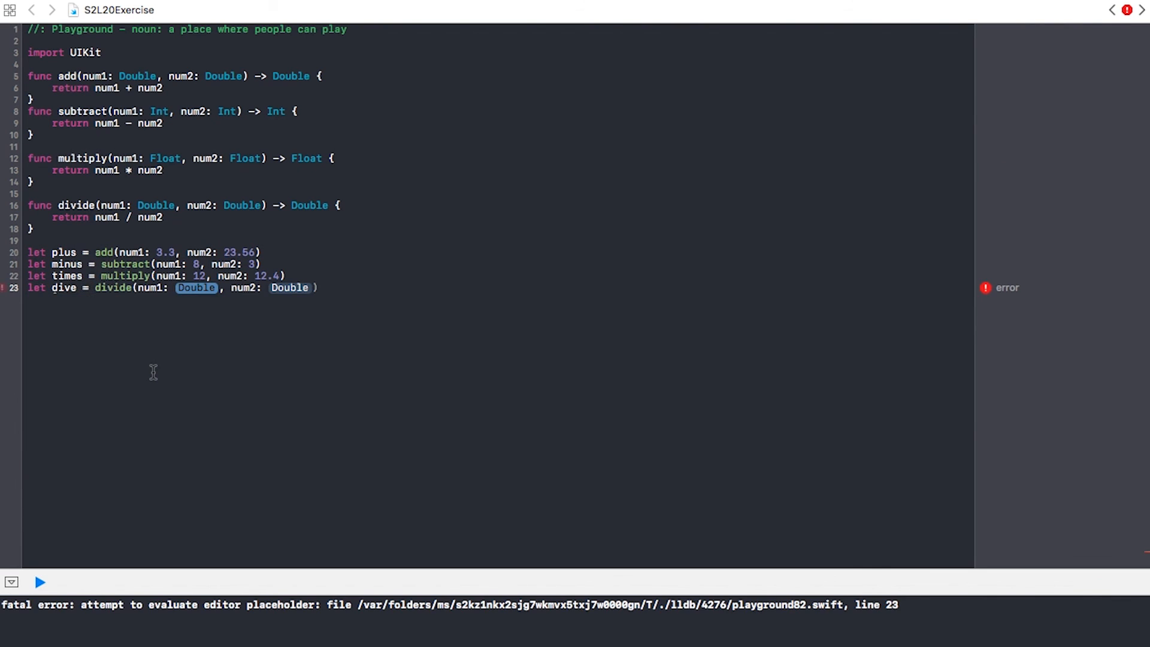
pyautogui.write('105.3')
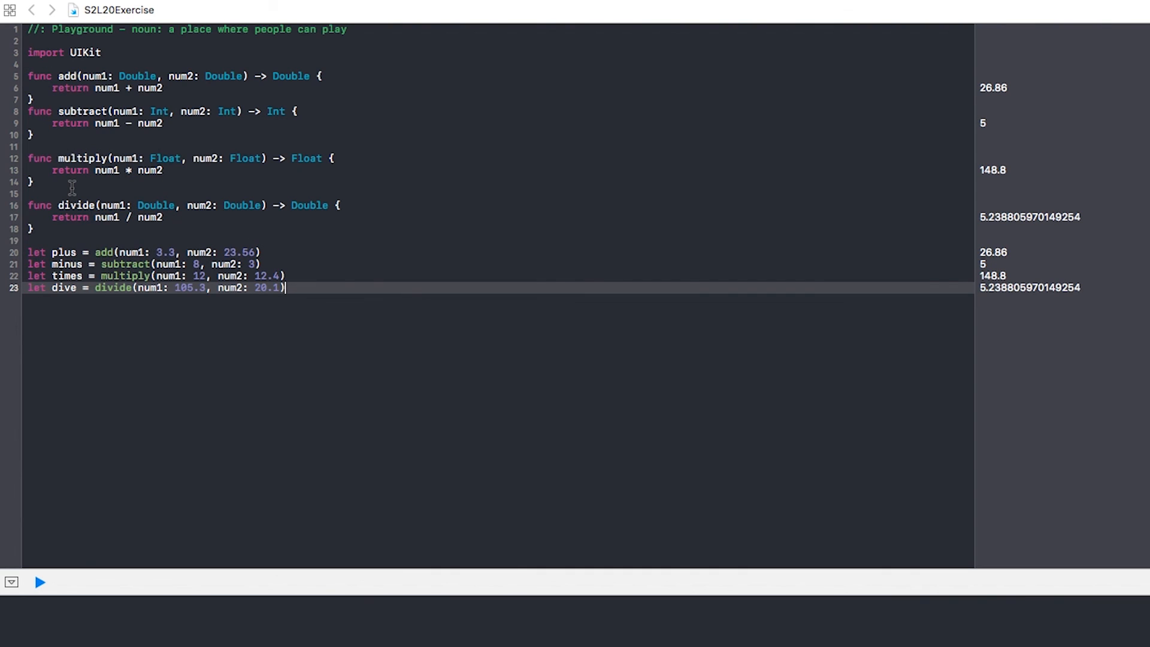
pyautogui.moveTo(137, 76)
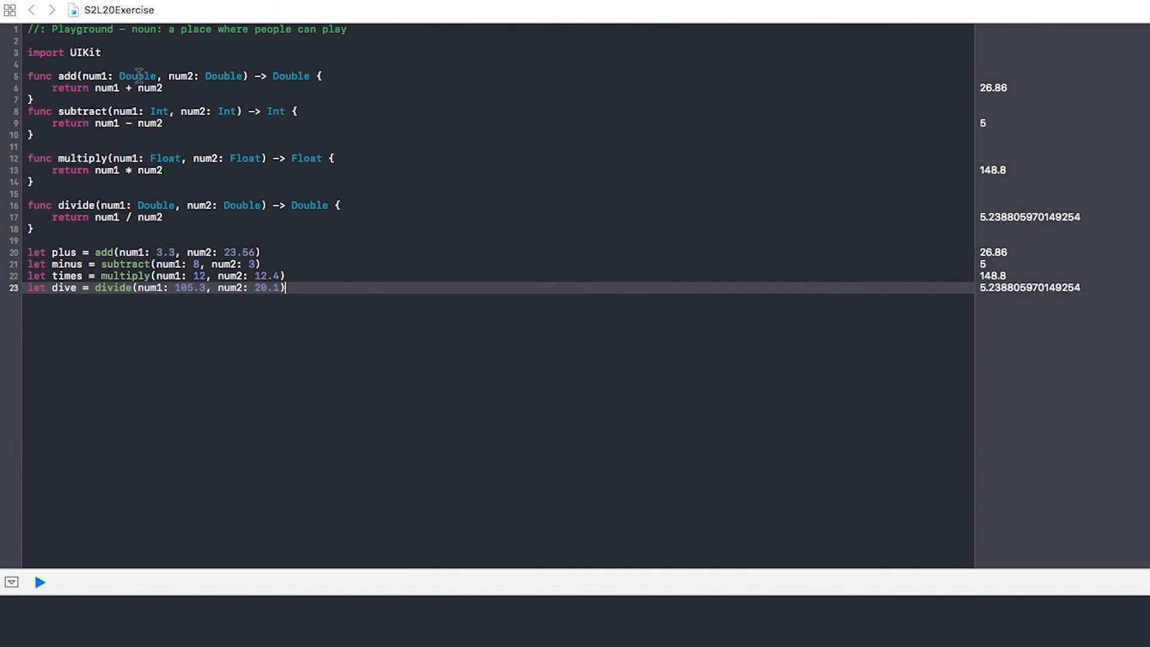
pyautogui.doubleClick(137, 77)
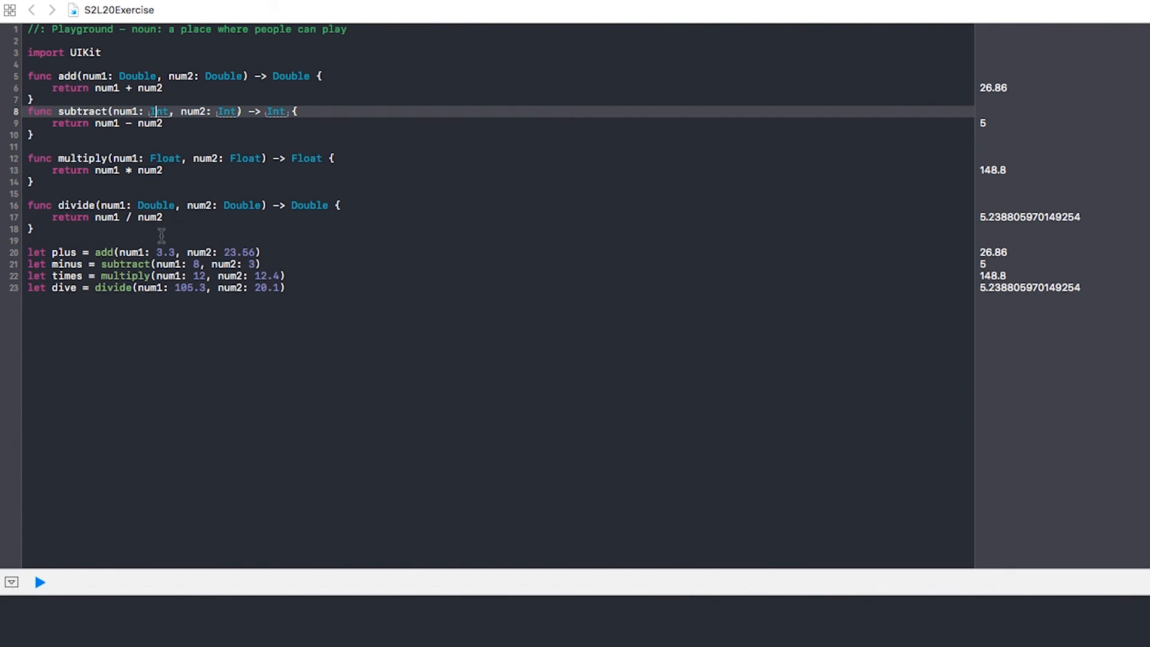
pyautogui.moveTo(283, 337)
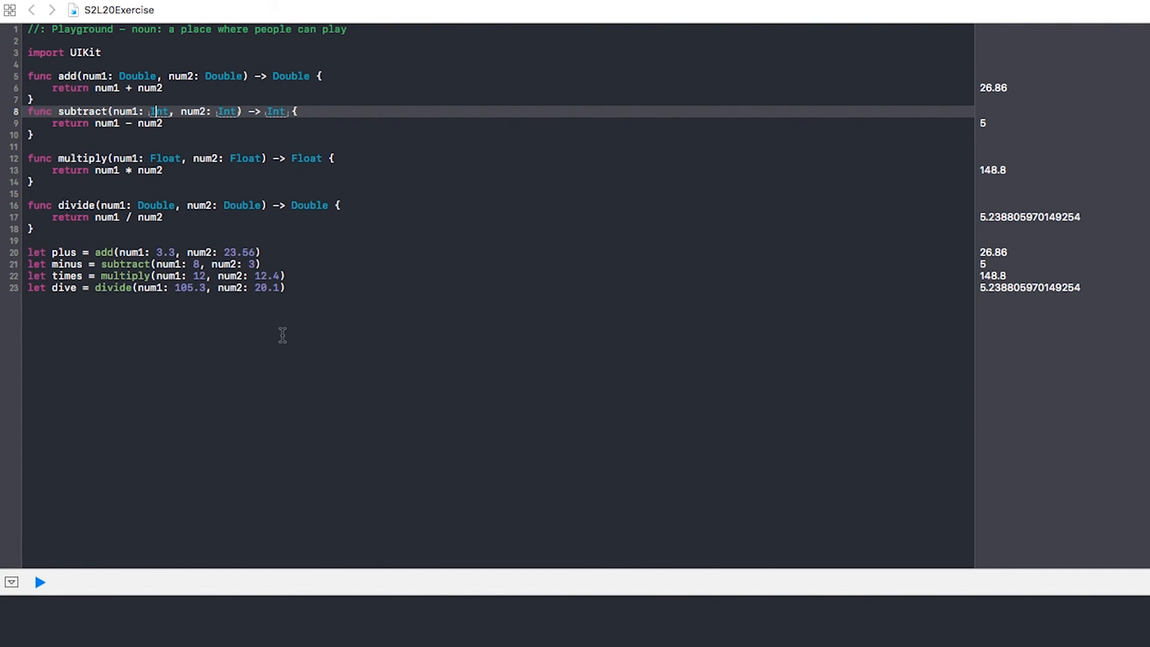